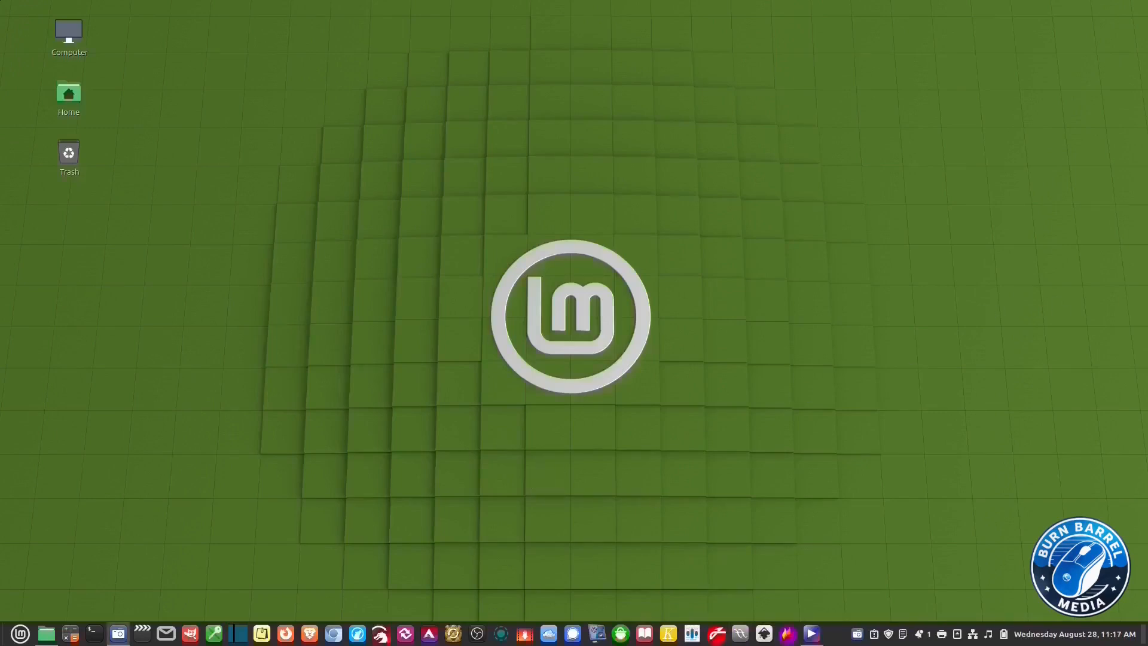
# - Launch Software Manager from the Mint menu and browse the Top Rated apps list
pyautogui.click(17, 634)
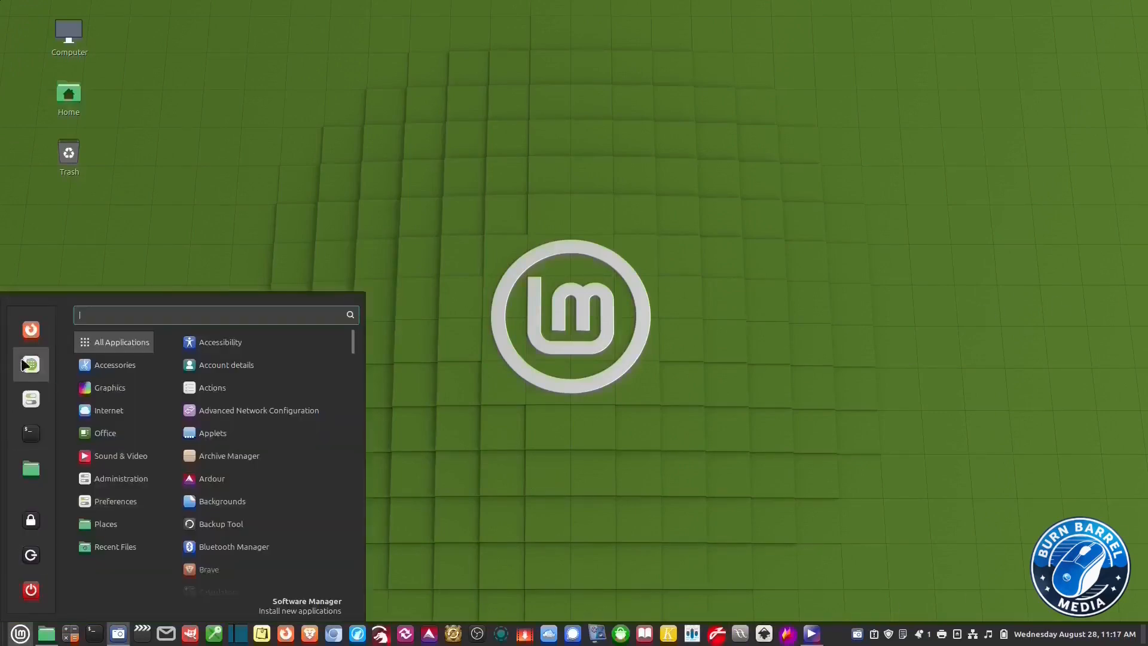
pyautogui.click(306, 600)
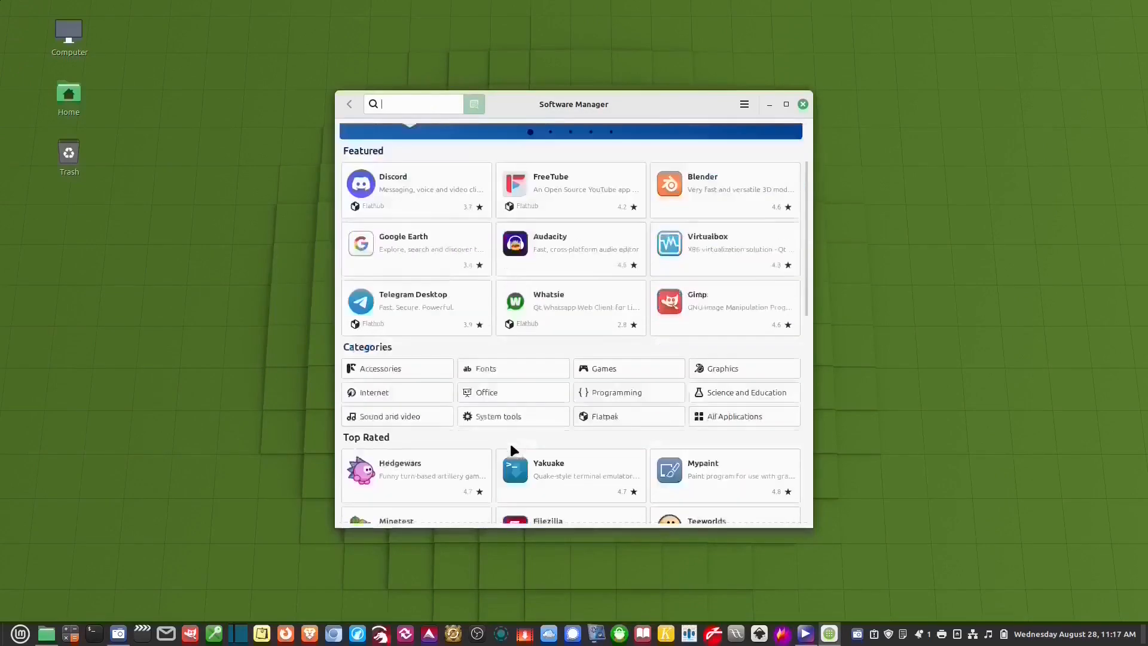
pyautogui.scroll(-3)
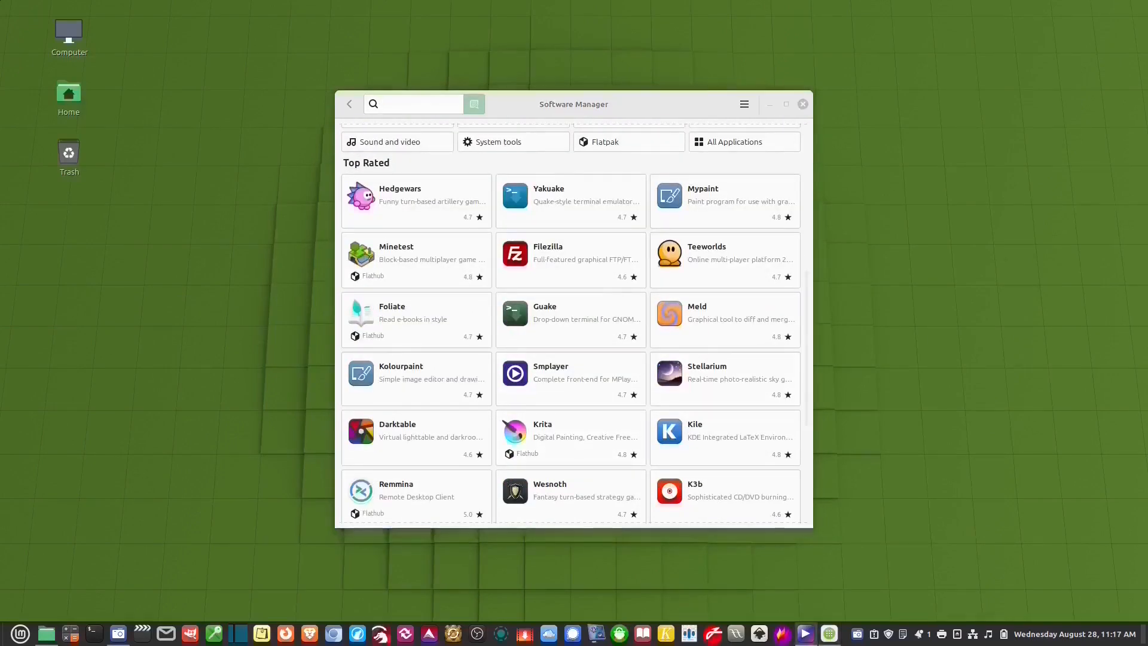
pyautogui.scroll(-3)
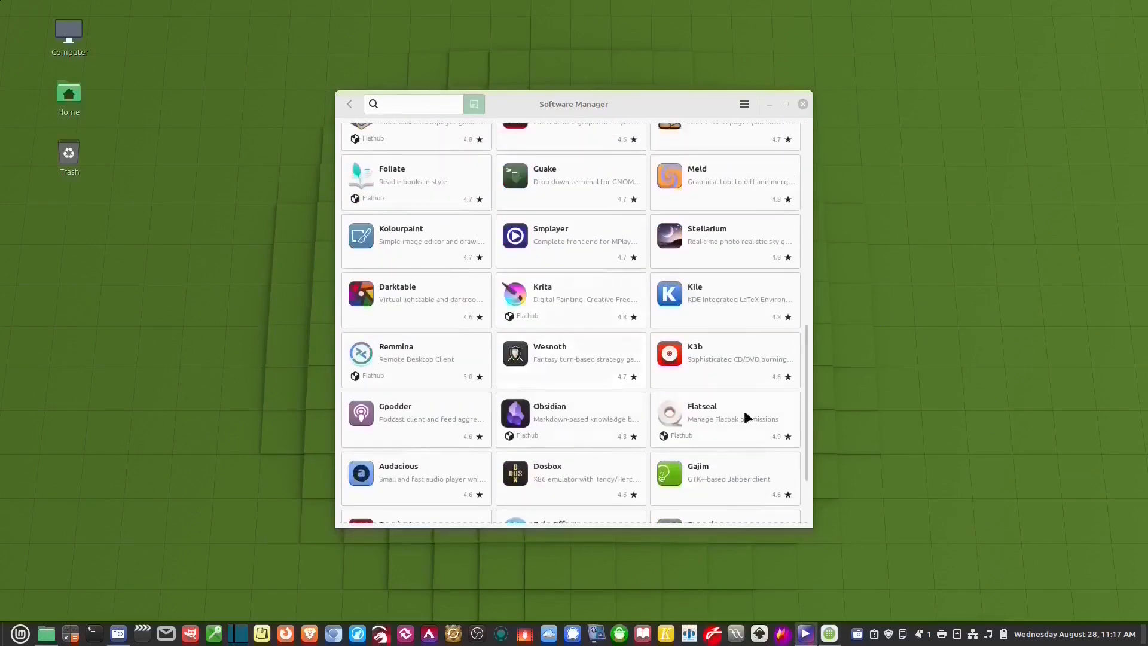
pyautogui.click(349, 104)
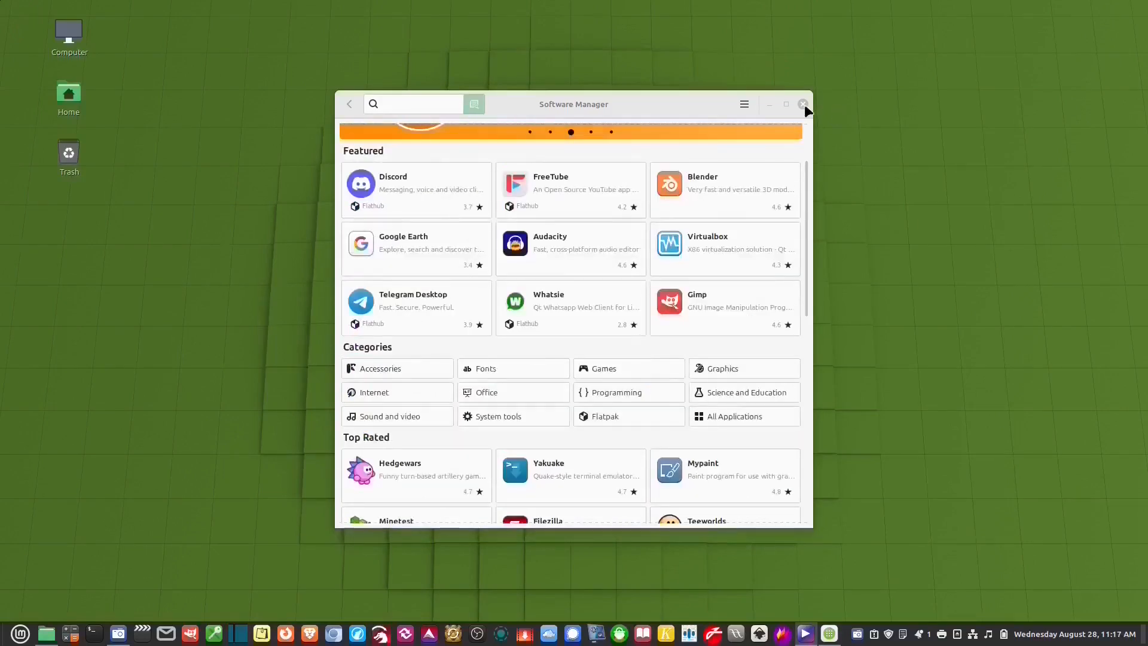
# - Close Software Manager and launch Firefox to visit clonezilla.org
pyautogui.click(802, 104)
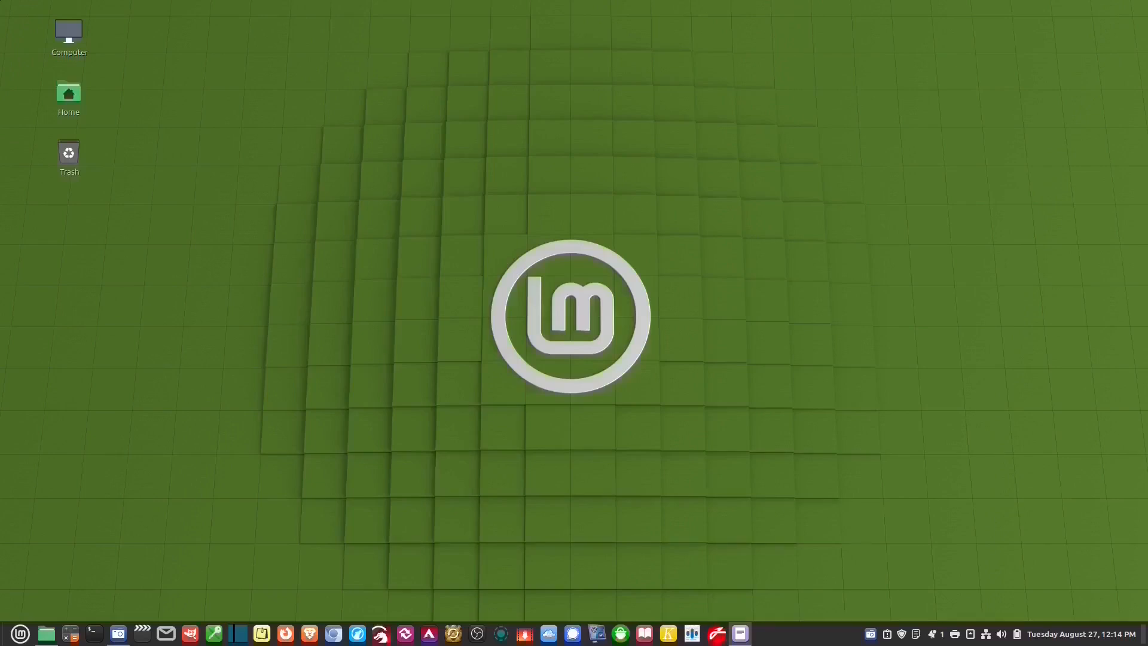
pyautogui.click(117, 633)
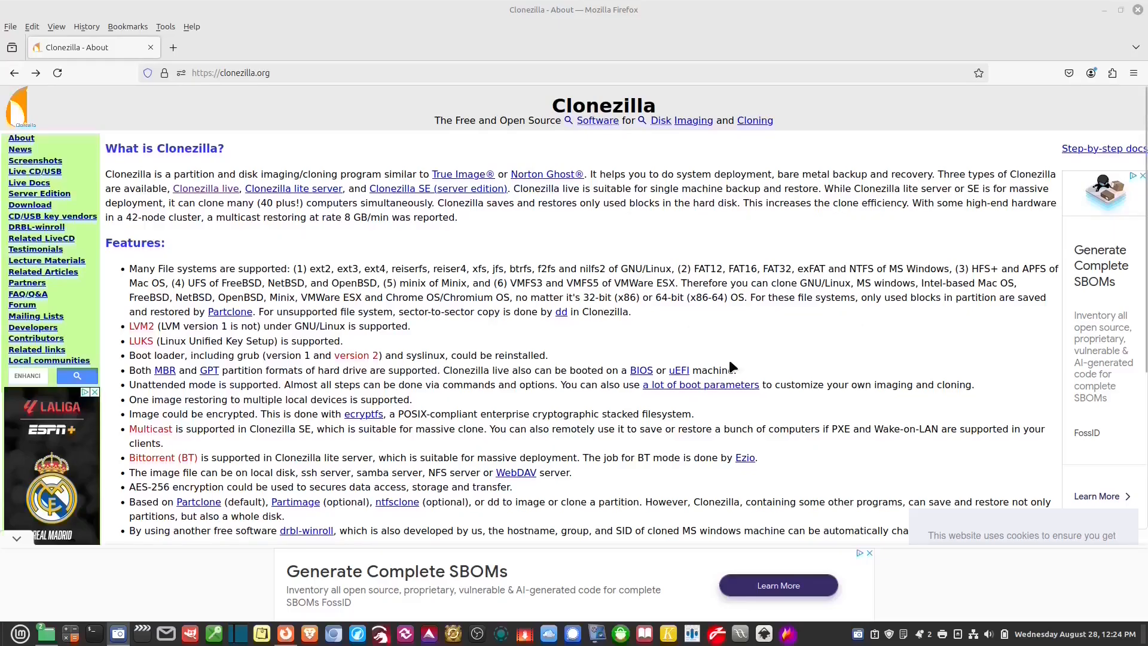
pyautogui.moveTo(615, 335)
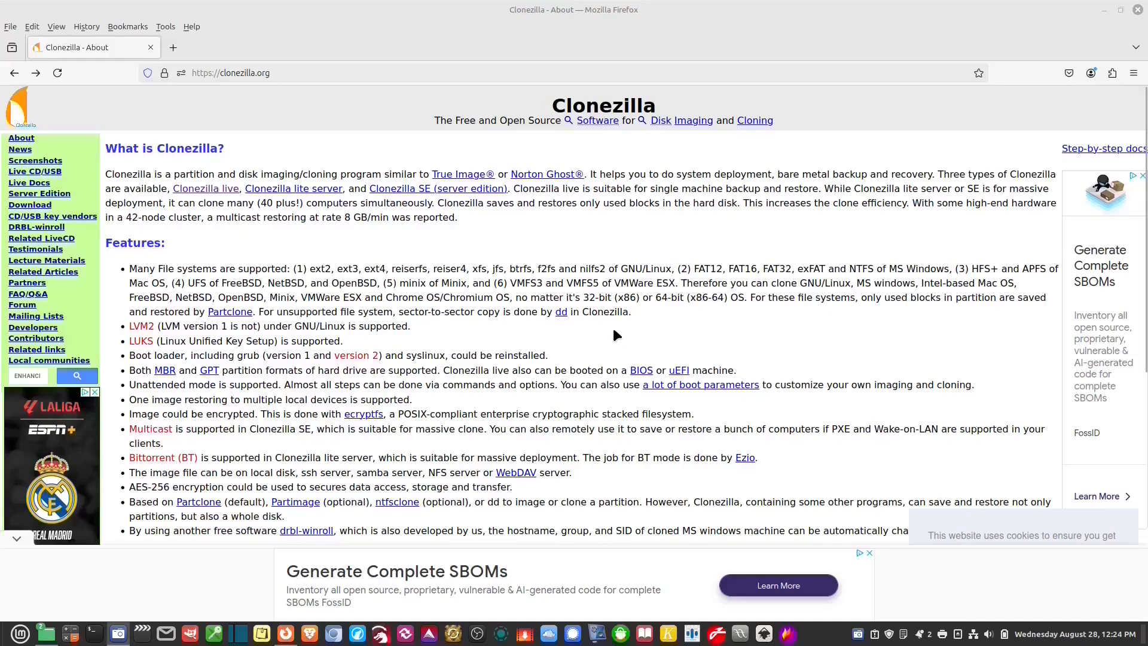
pyautogui.moveTo(592, 124)
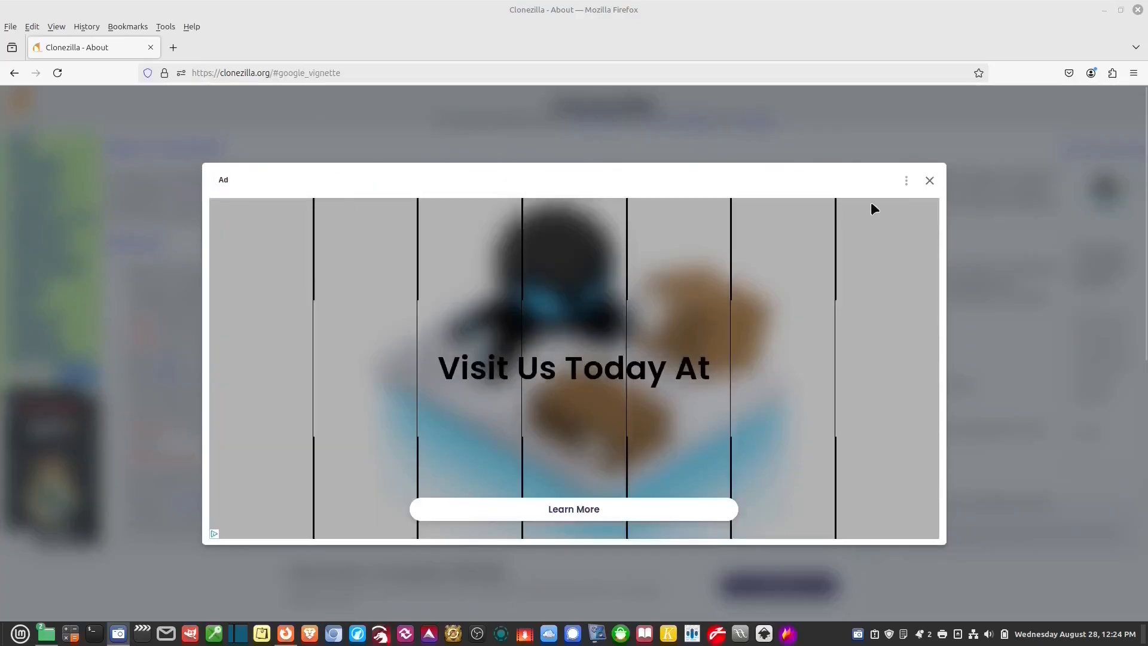
pyautogui.click(929, 180)
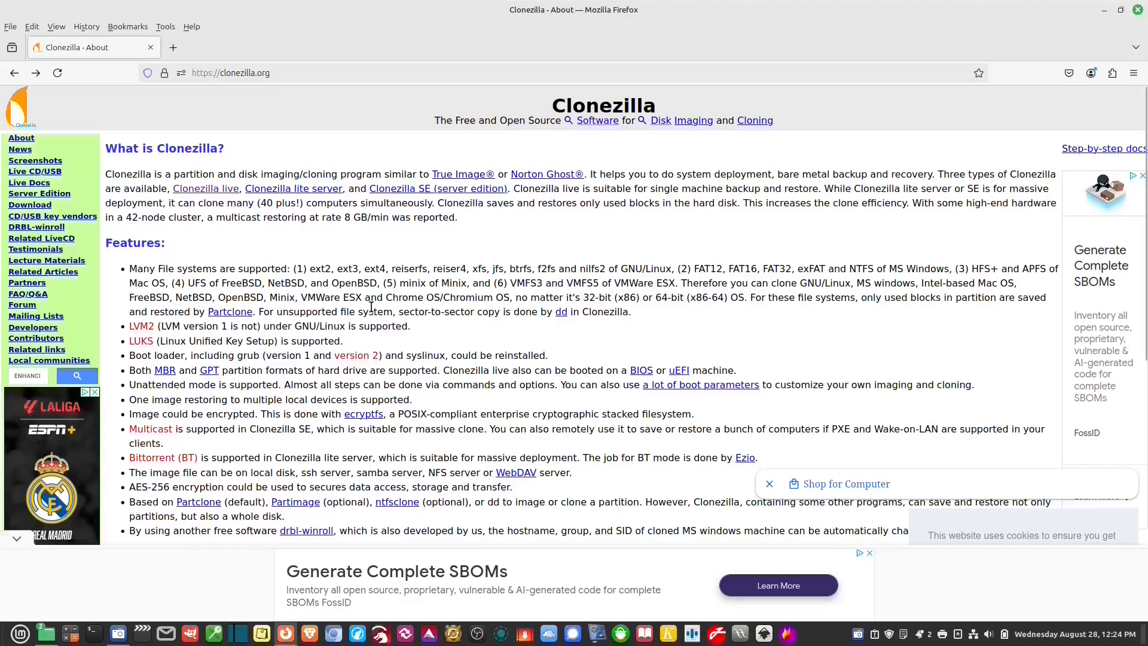
pyautogui.moveTo(159, 188)
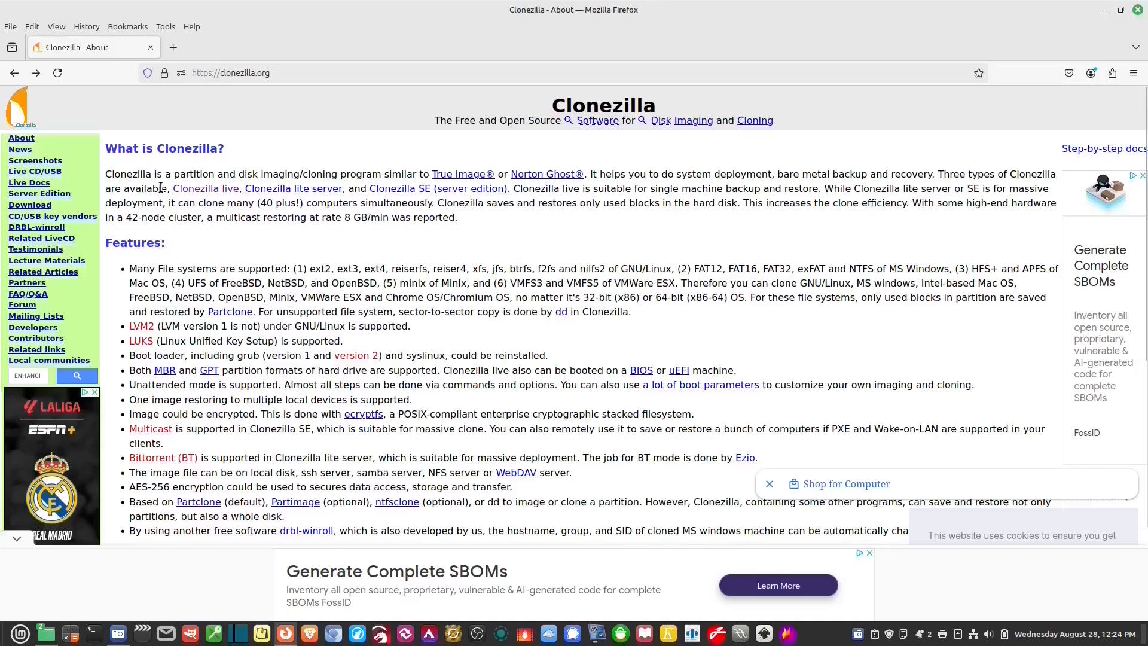
pyautogui.moveTo(436, 184)
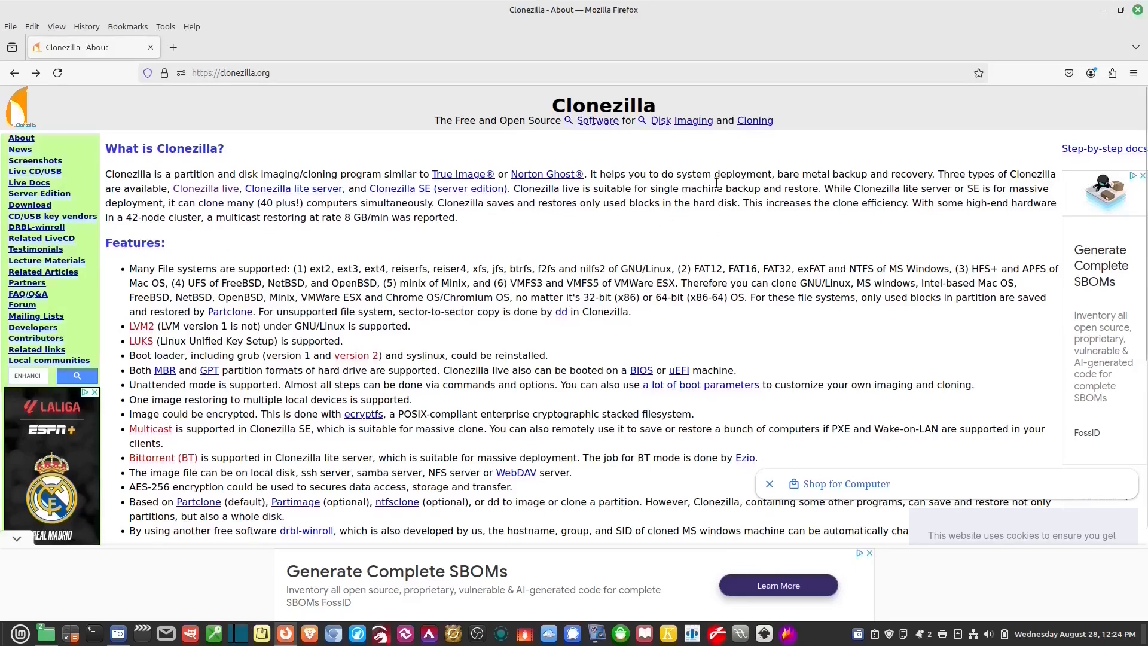
pyautogui.moveTo(441, 250)
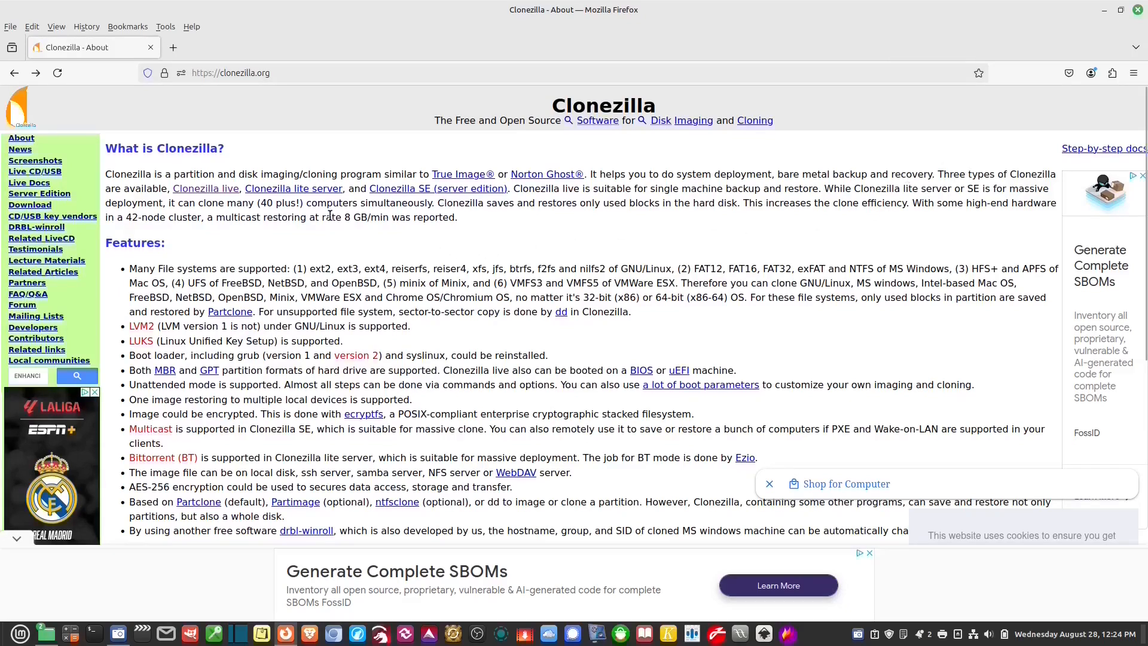
pyautogui.moveTo(333, 200)
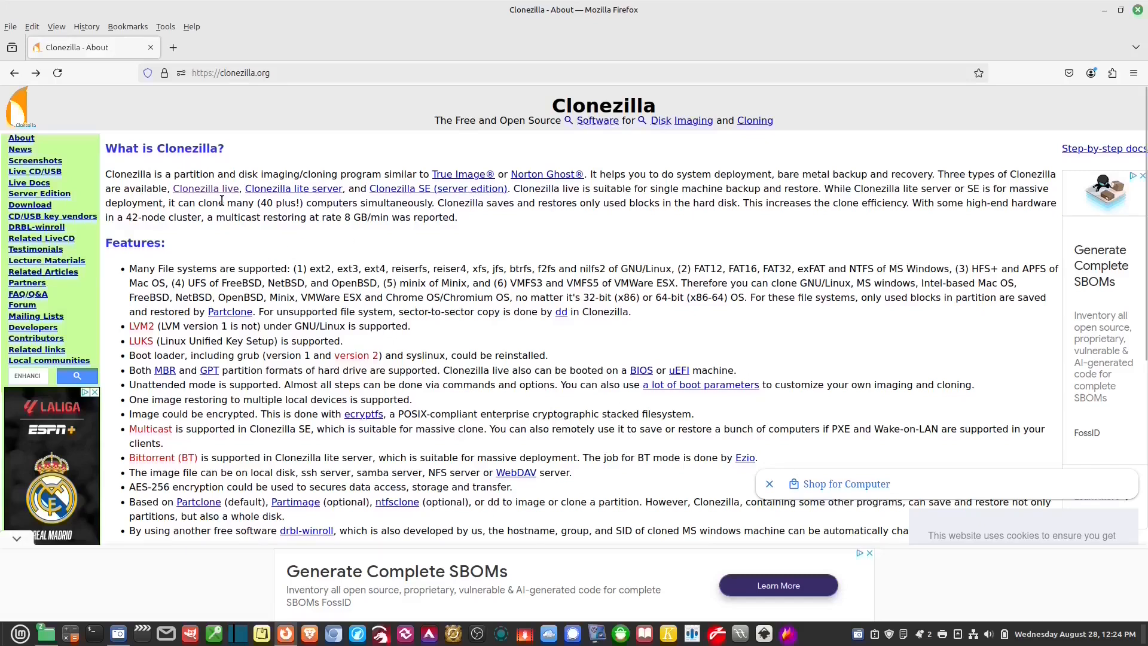
# - Go to the Clonezilla live page and choose the stable release for download
pyautogui.click(205, 188)
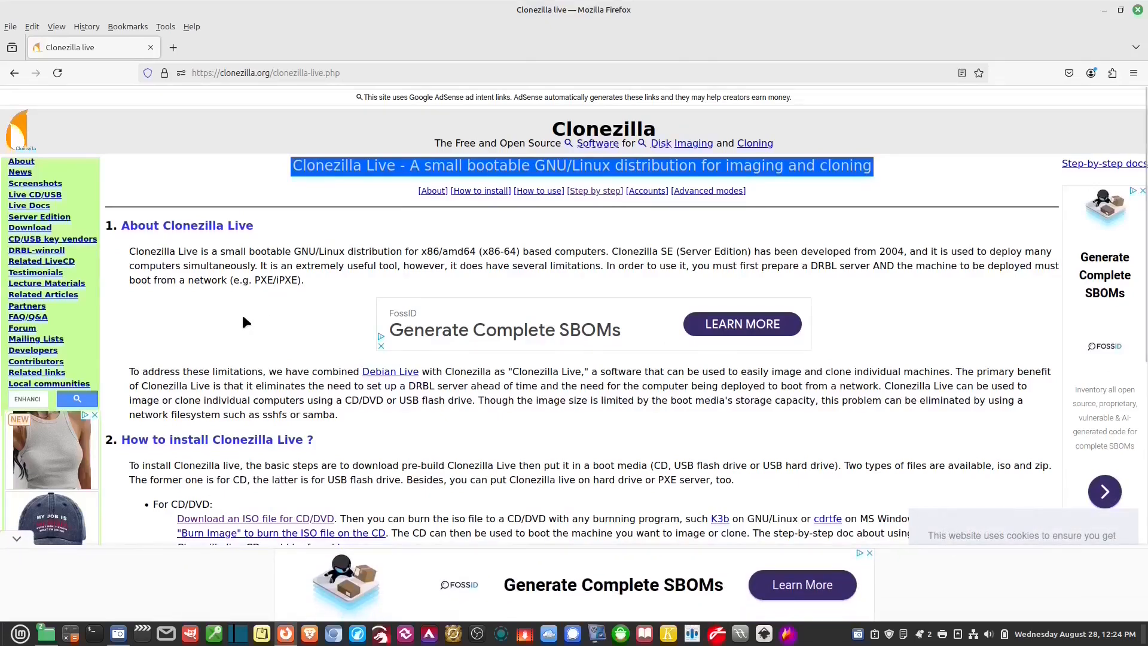
pyautogui.scroll(-3)
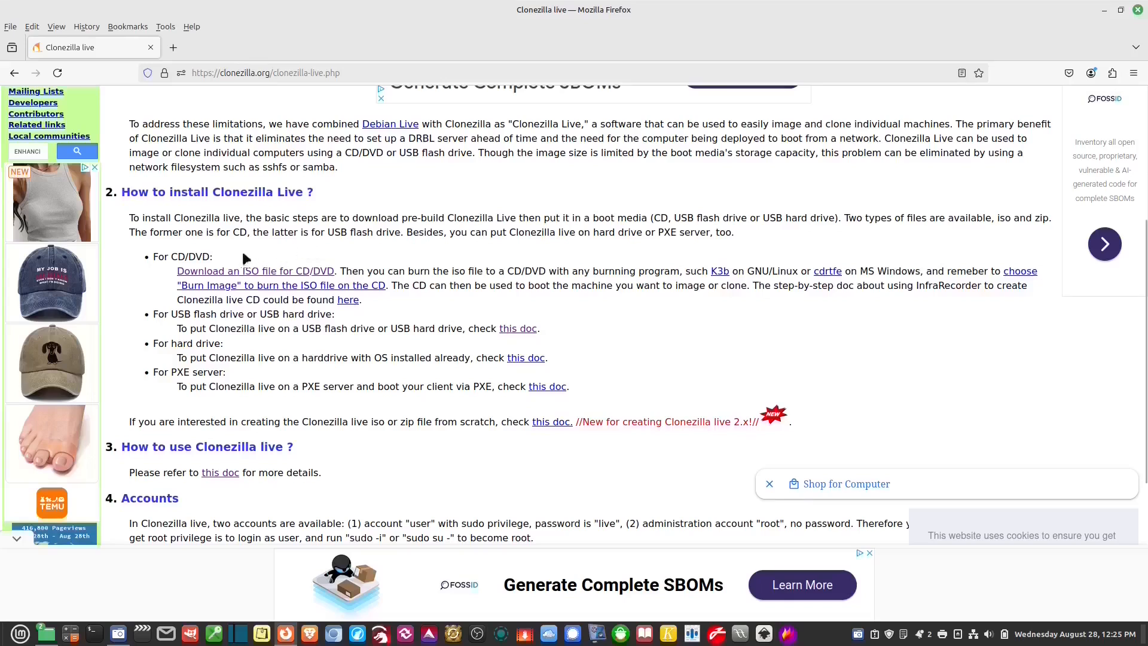
pyautogui.moveTo(307, 272)
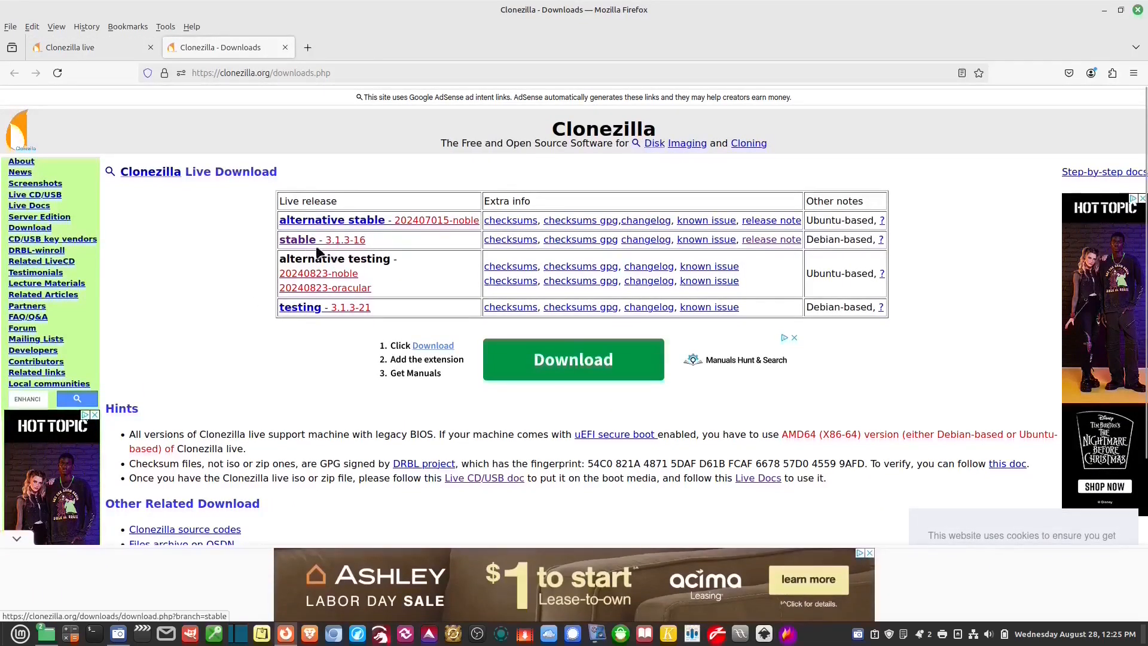
pyautogui.click(321, 239)
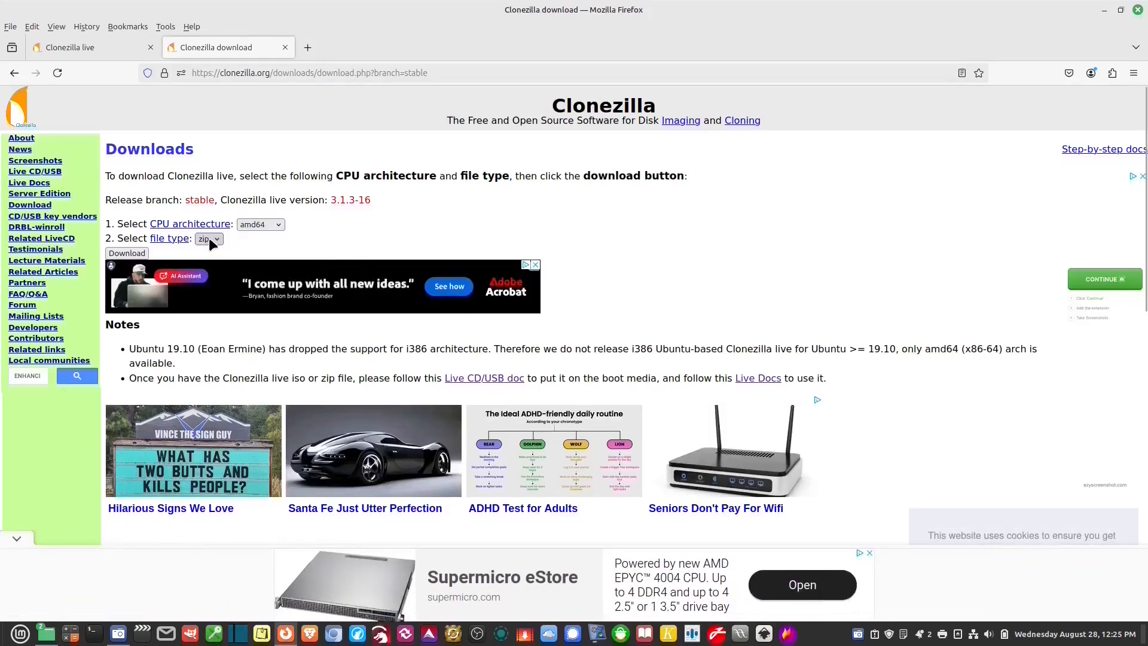
# - Select the iso file type and start the stable amd64 ISO download from SourceForge
pyautogui.click(208, 238)
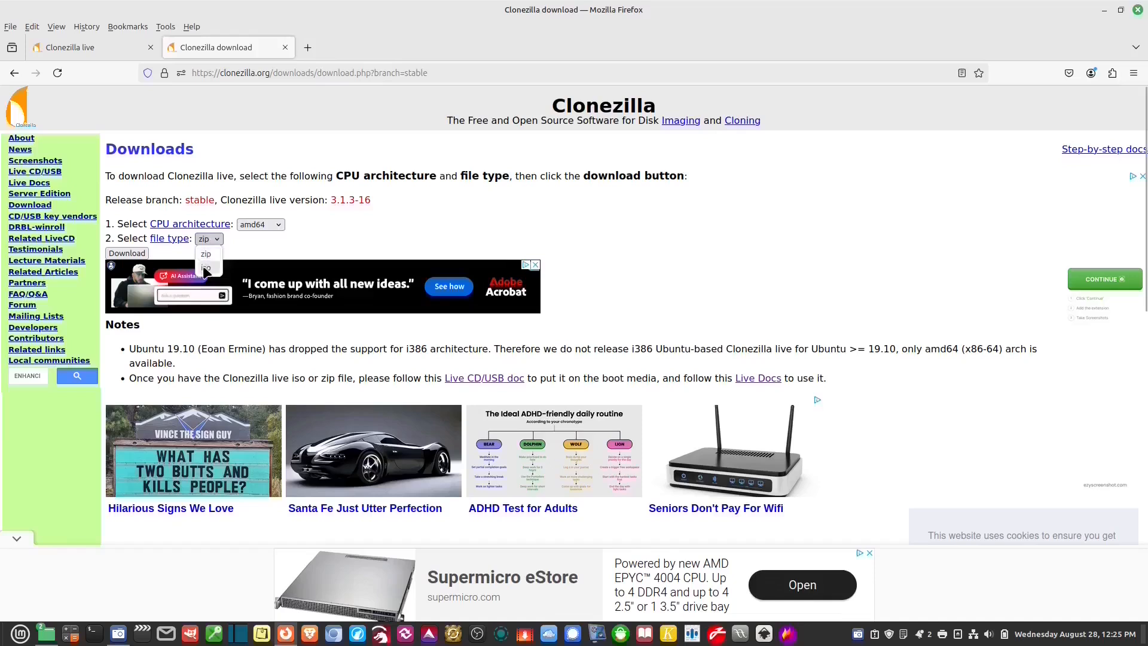
pyautogui.click(207, 265)
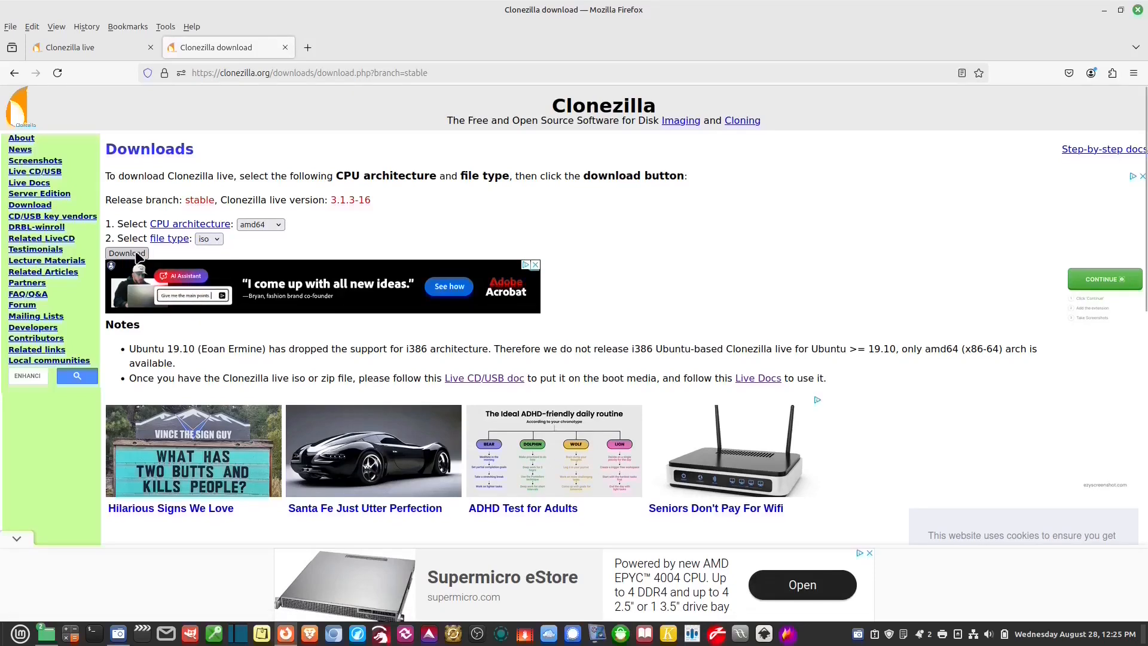
pyautogui.click(125, 252)
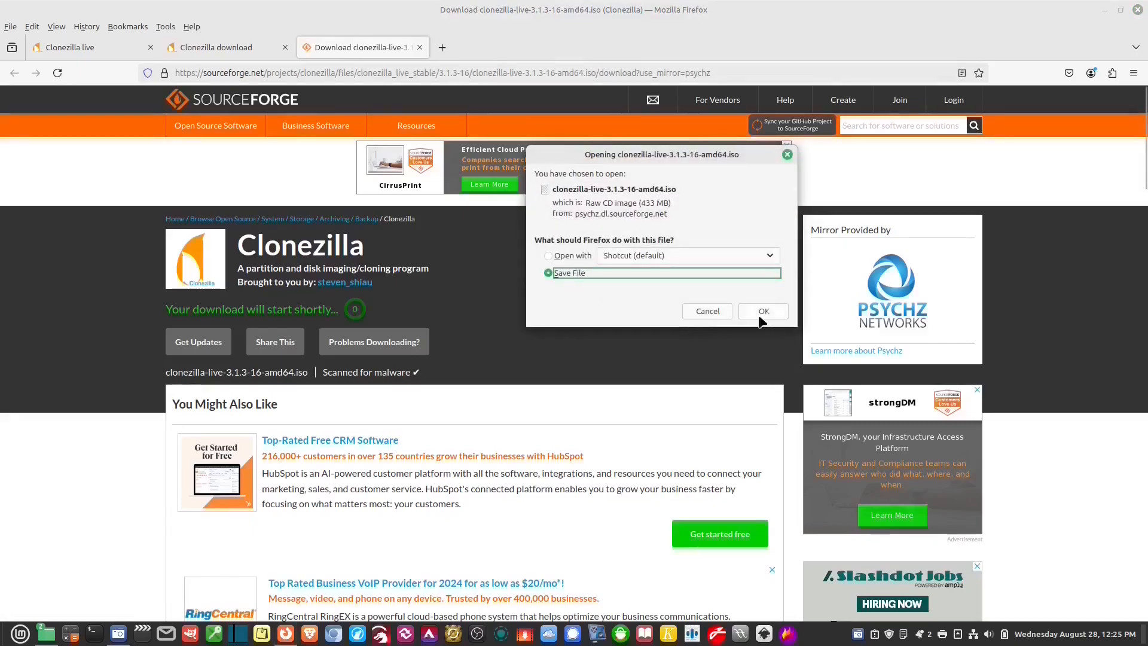
# - Save the ISO to the desktop and choose Make bootable USB stick on it
pyautogui.click(762, 311)
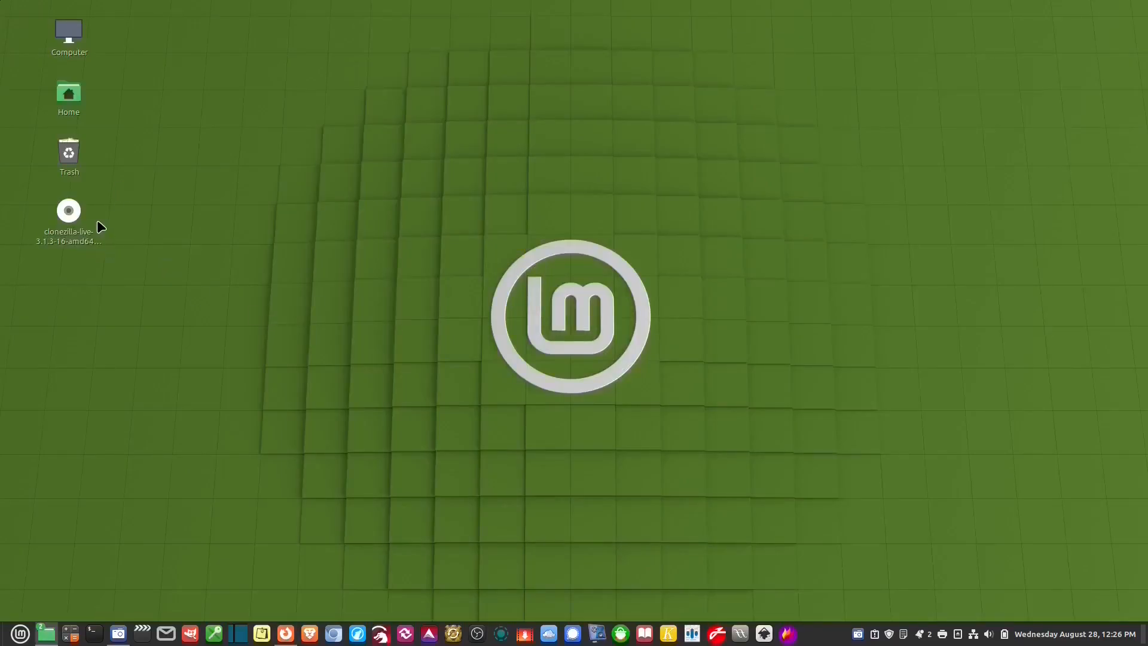
pyautogui.moveTo(107, 230)
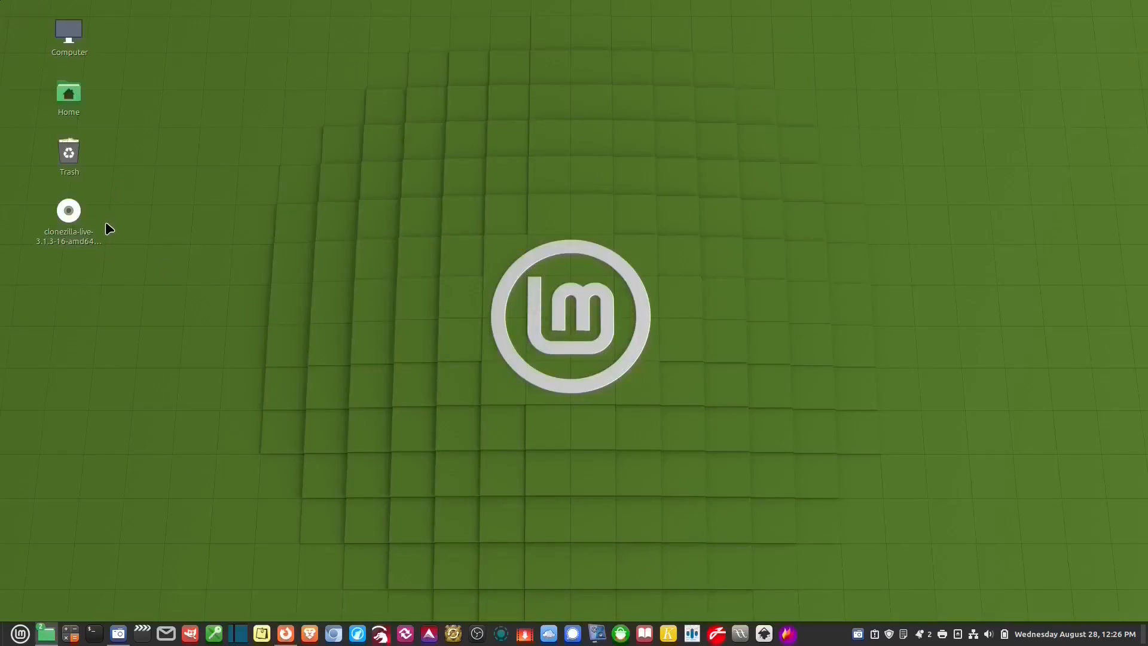
pyautogui.click(68, 220)
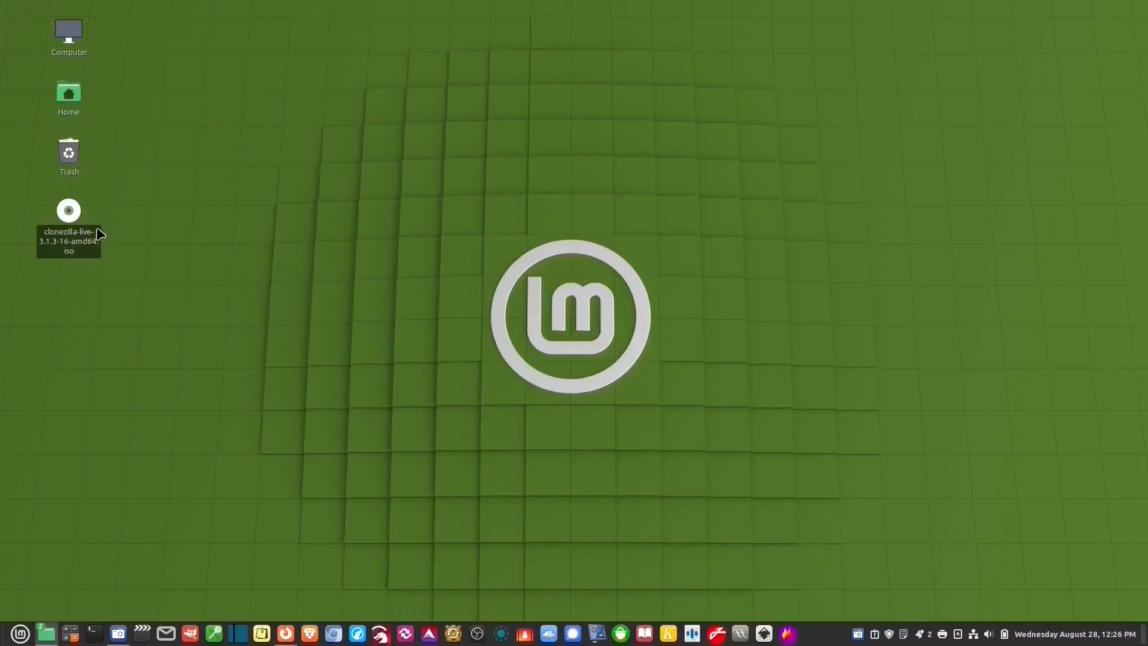
pyautogui.click(257, 189)
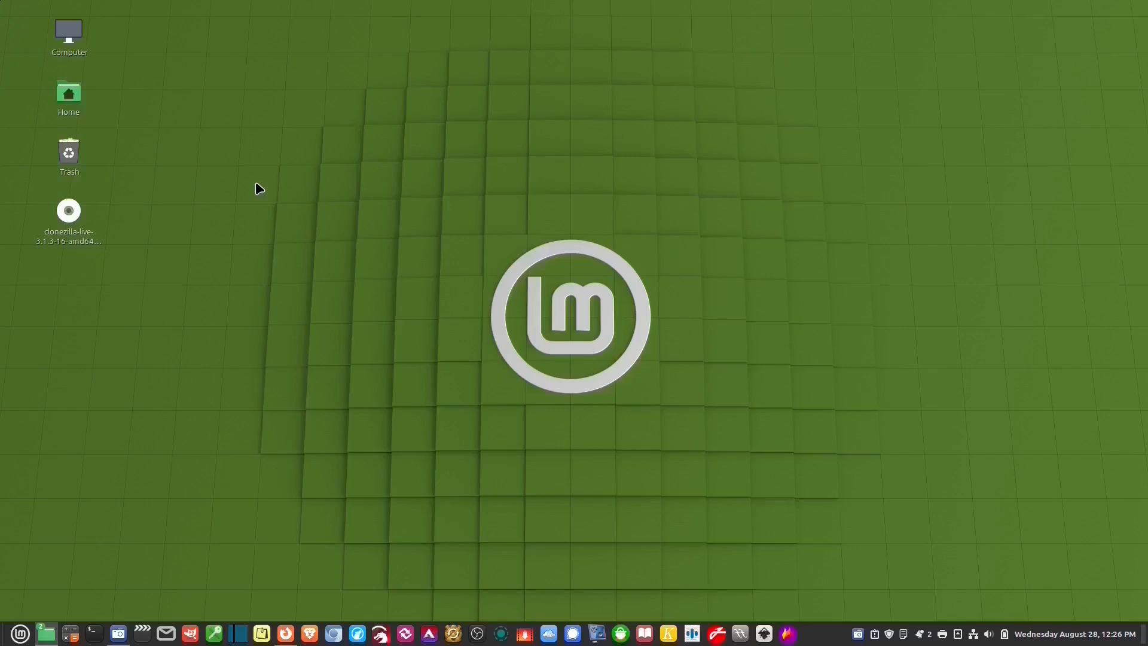
pyautogui.moveTo(196, 257)
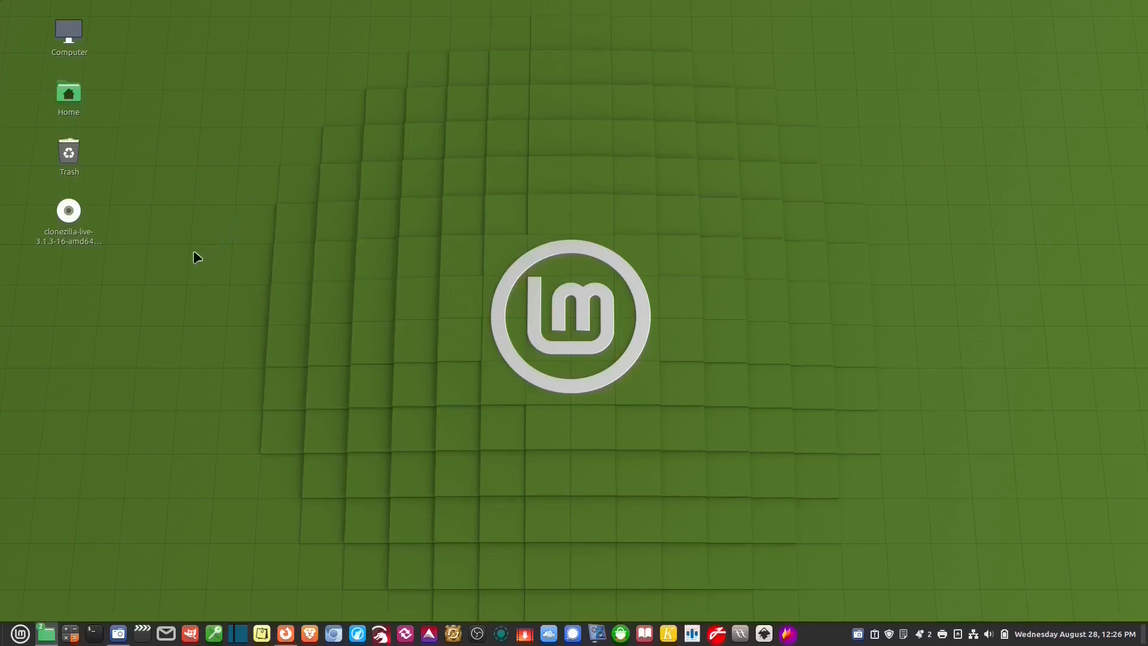
pyautogui.rightClick(70, 211)
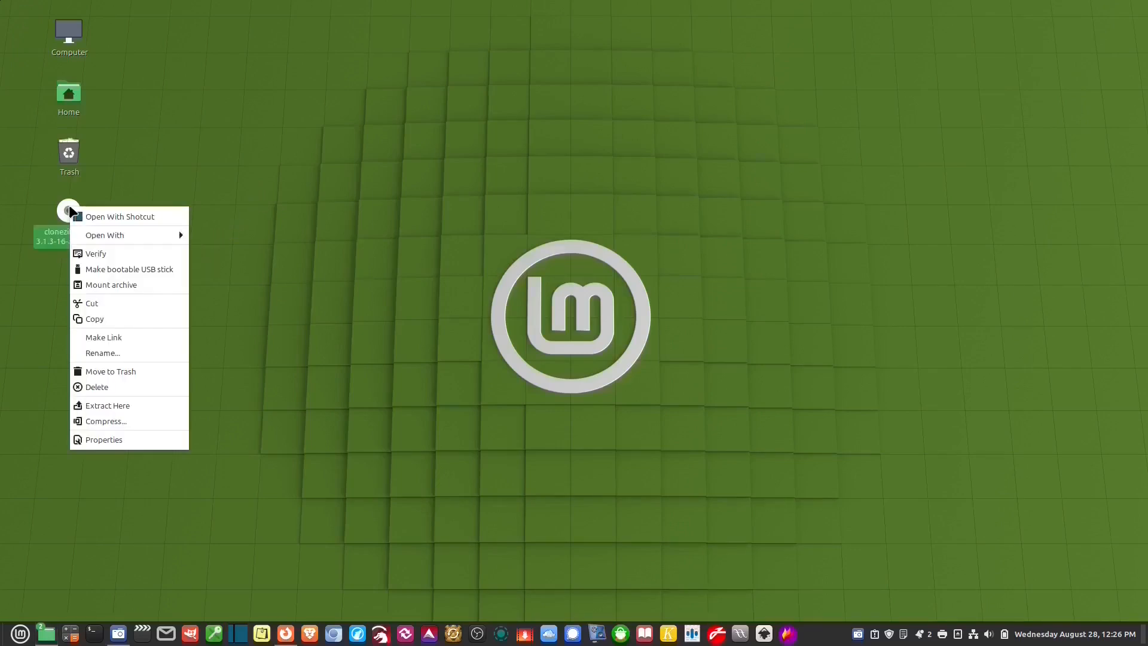
pyautogui.moveTo(109, 278)
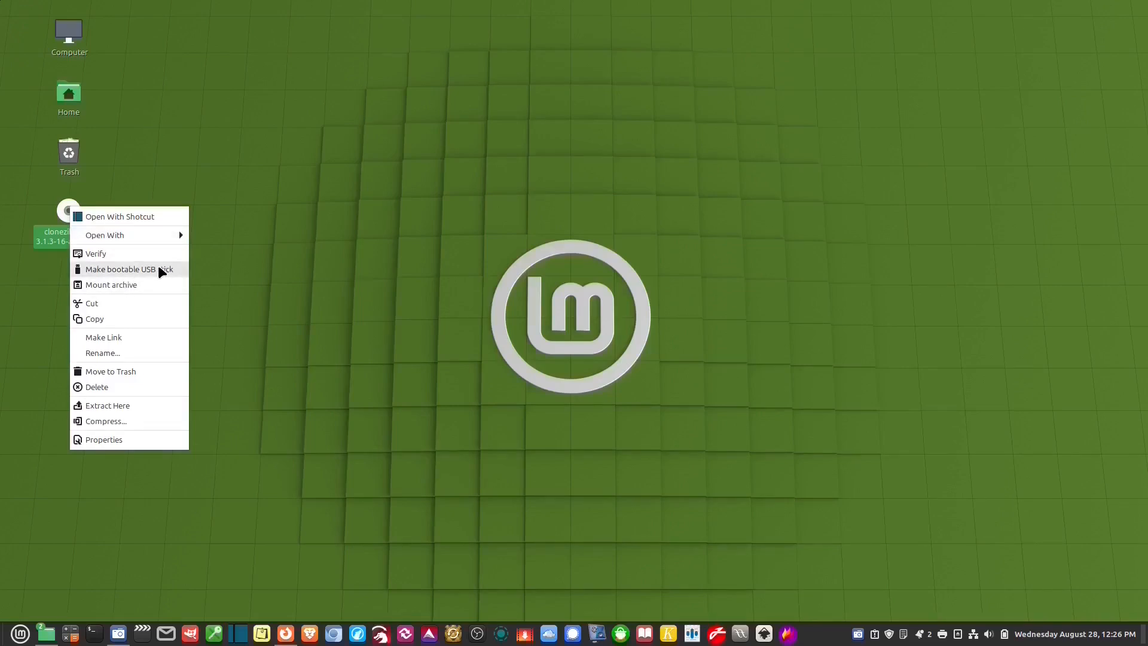
pyautogui.click(121, 269)
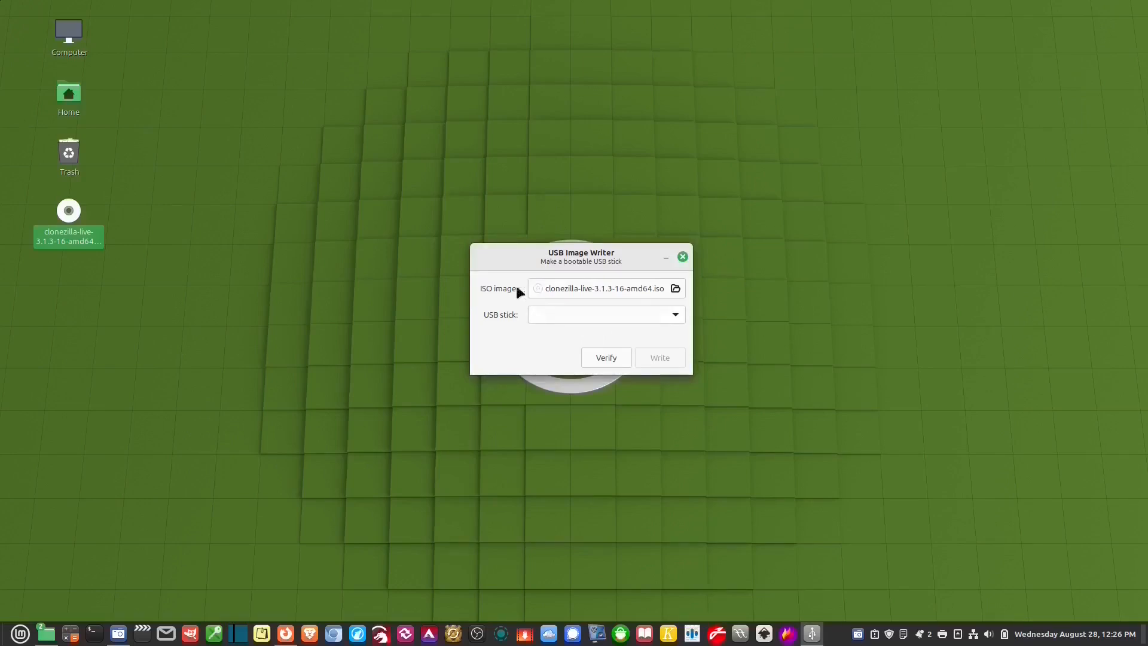
pyautogui.moveTo(645, 322)
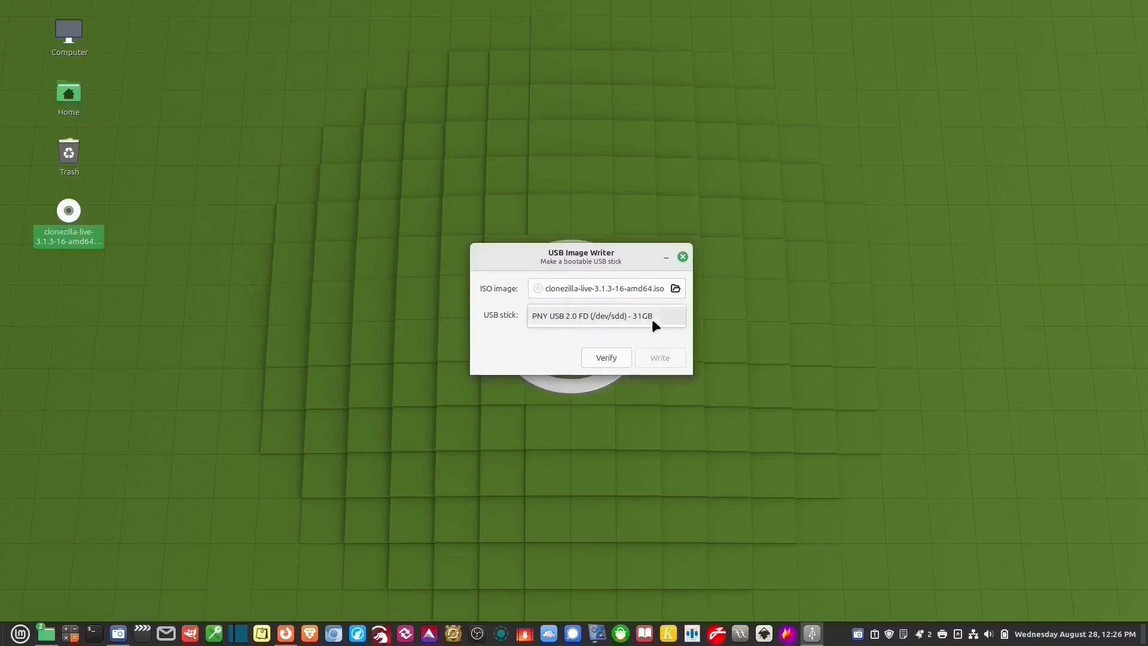
# - Write the ISO to the PNY USB stick (/dev/sdd), authenticating the overwrite with the password
pyautogui.click(606, 315)
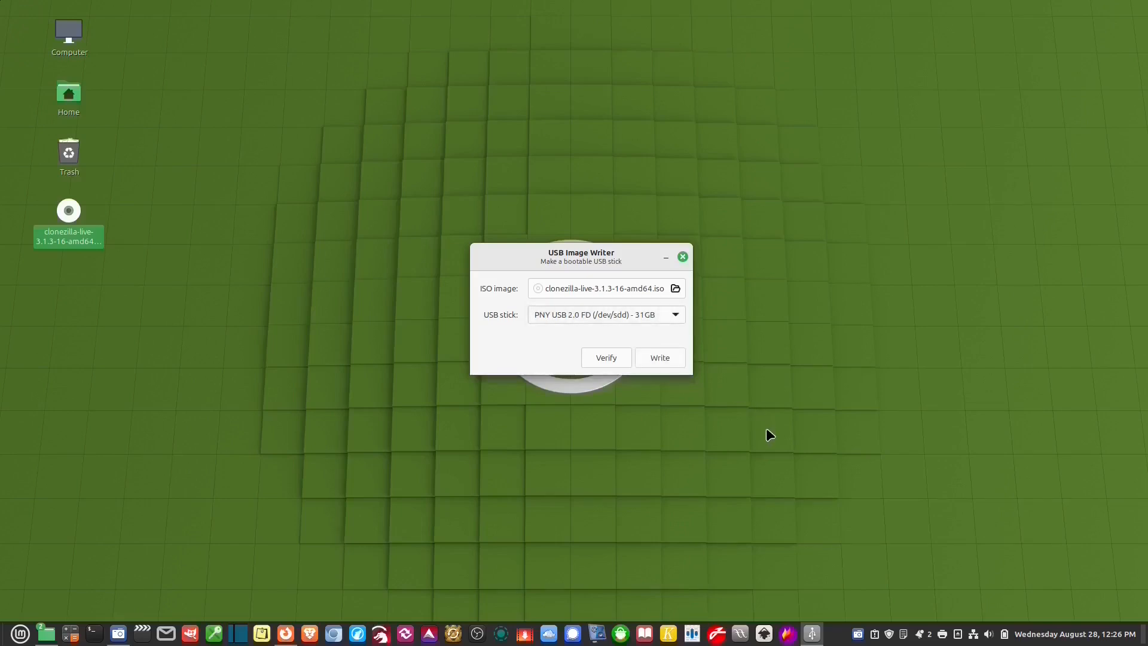
pyautogui.click(658, 357)
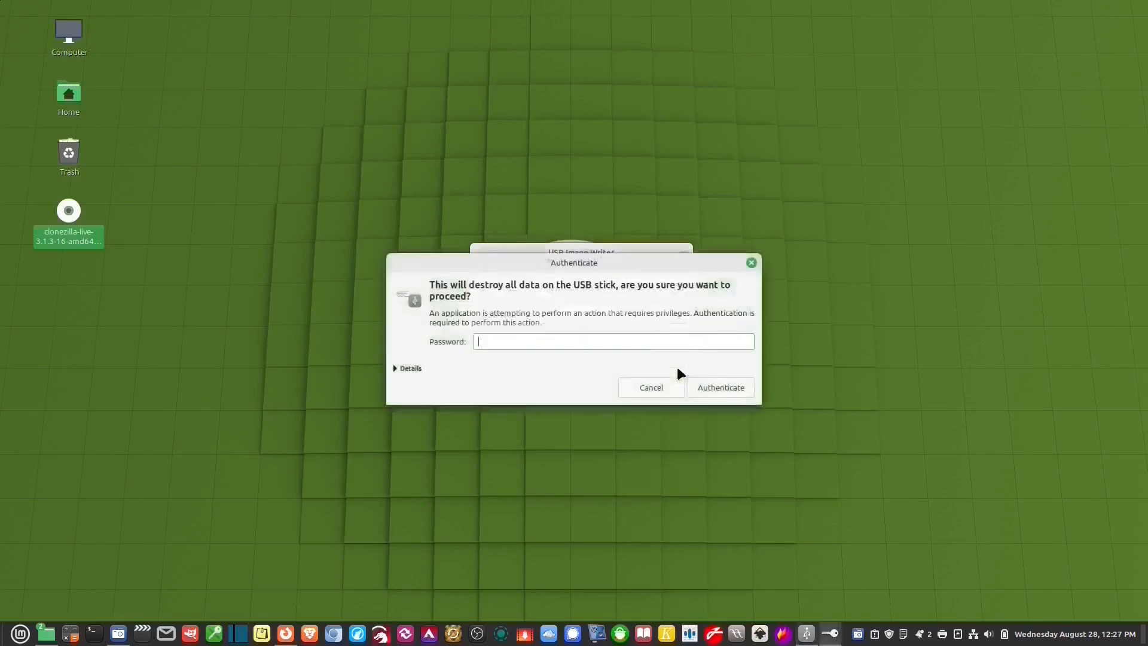
pyautogui.write('•')
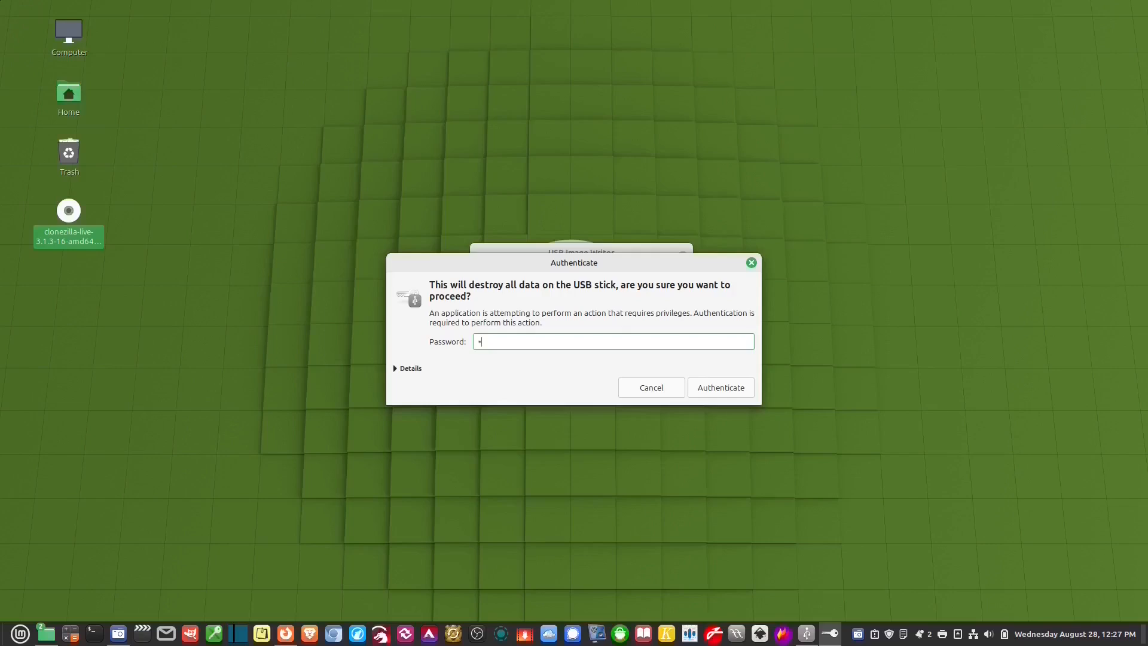
pyautogui.write('password')
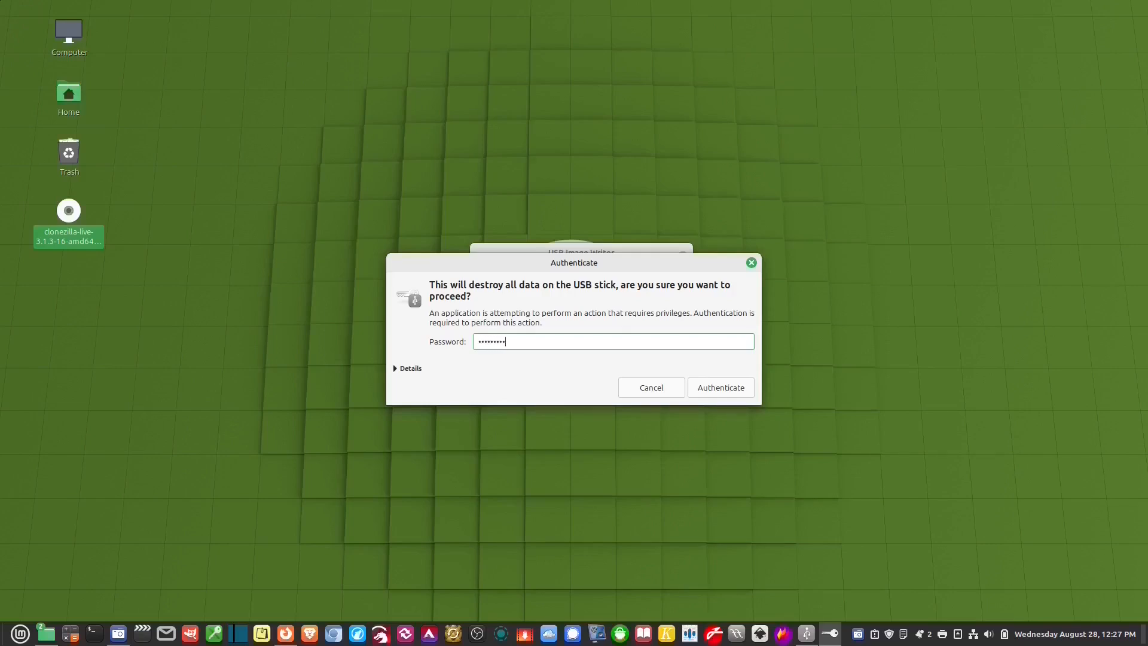
pyautogui.click(719, 388)
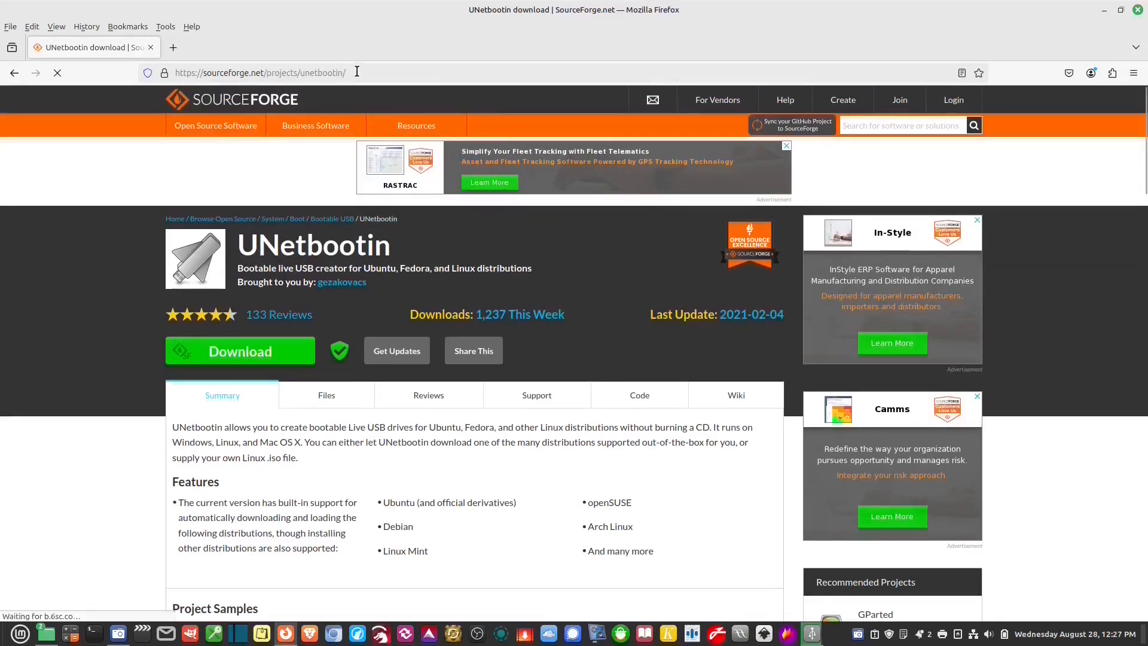
pyautogui.moveTo(535, 295)
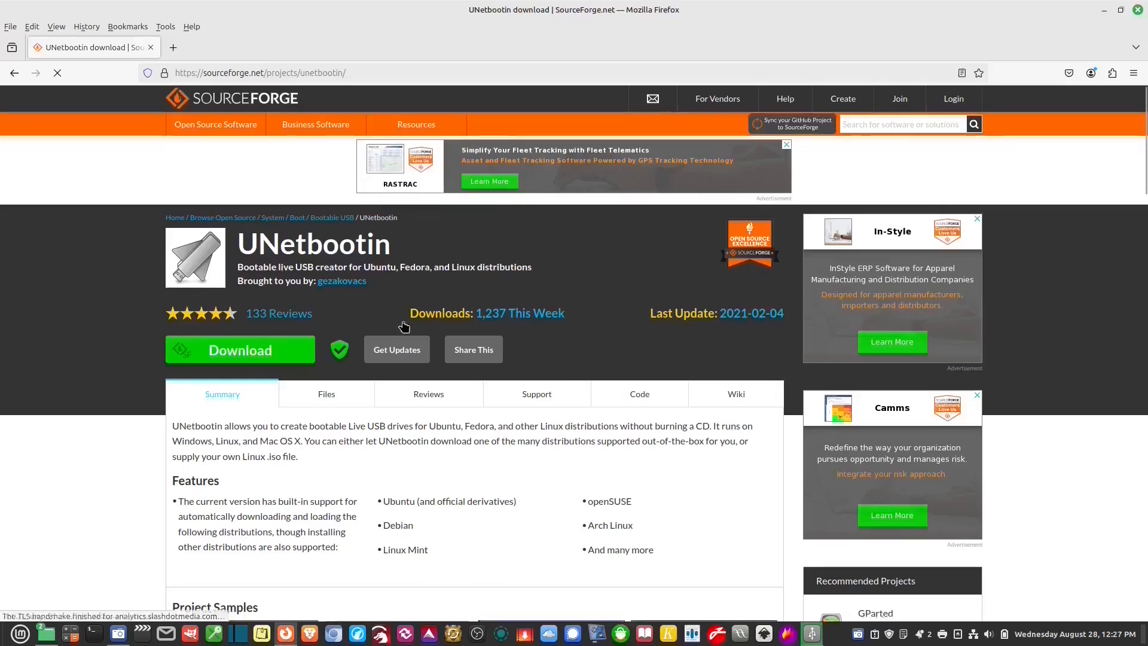
# - Browse UNetbootin's SourceForge Project Activity and open a recent release link
pyautogui.scroll(-3)
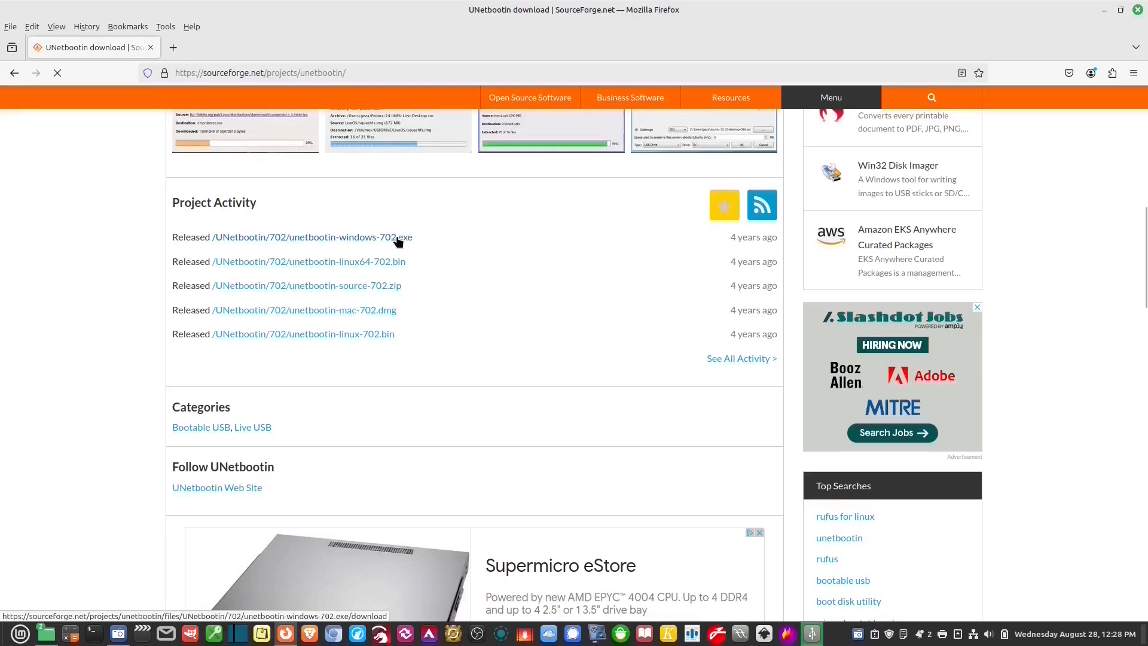
pyautogui.click(312, 237)
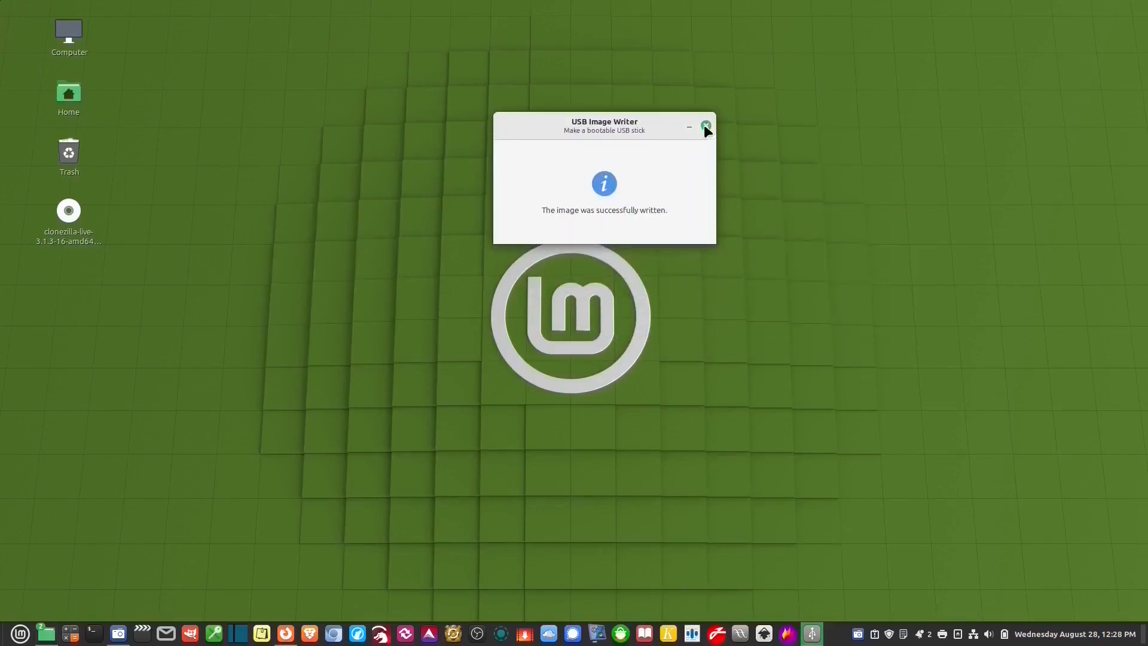
# - Reopen USB Image Writer for the Clonezilla ISO, move it aside and close it
pyautogui.rightClick(70, 210)
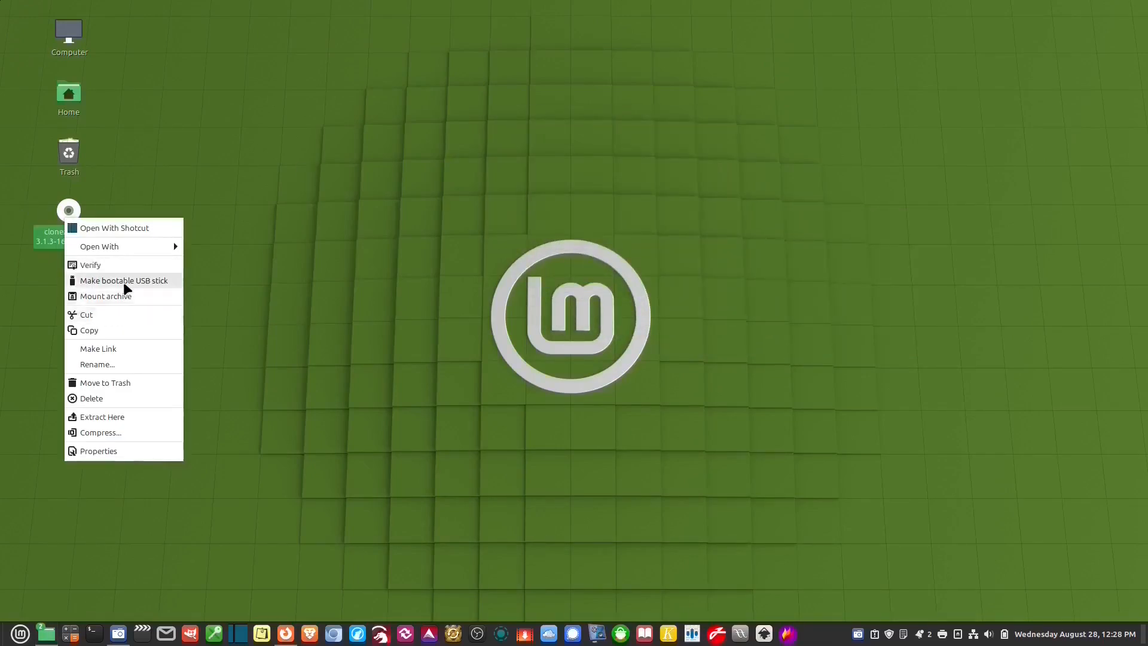
pyautogui.click(123, 280)
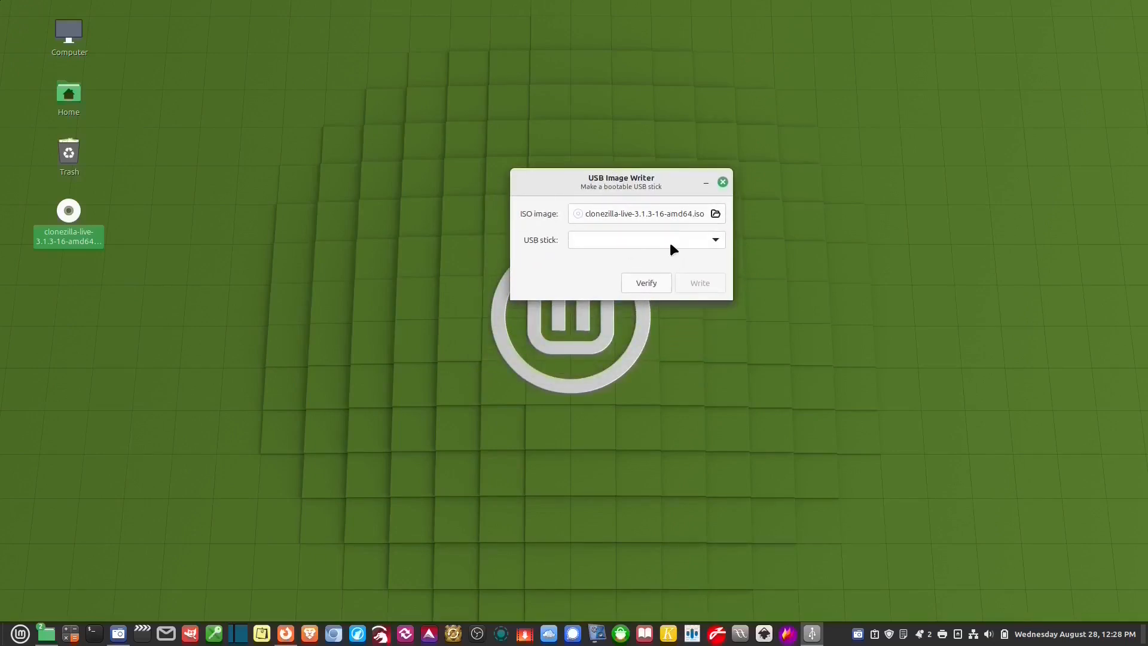
pyautogui.moveTo(705, 315)
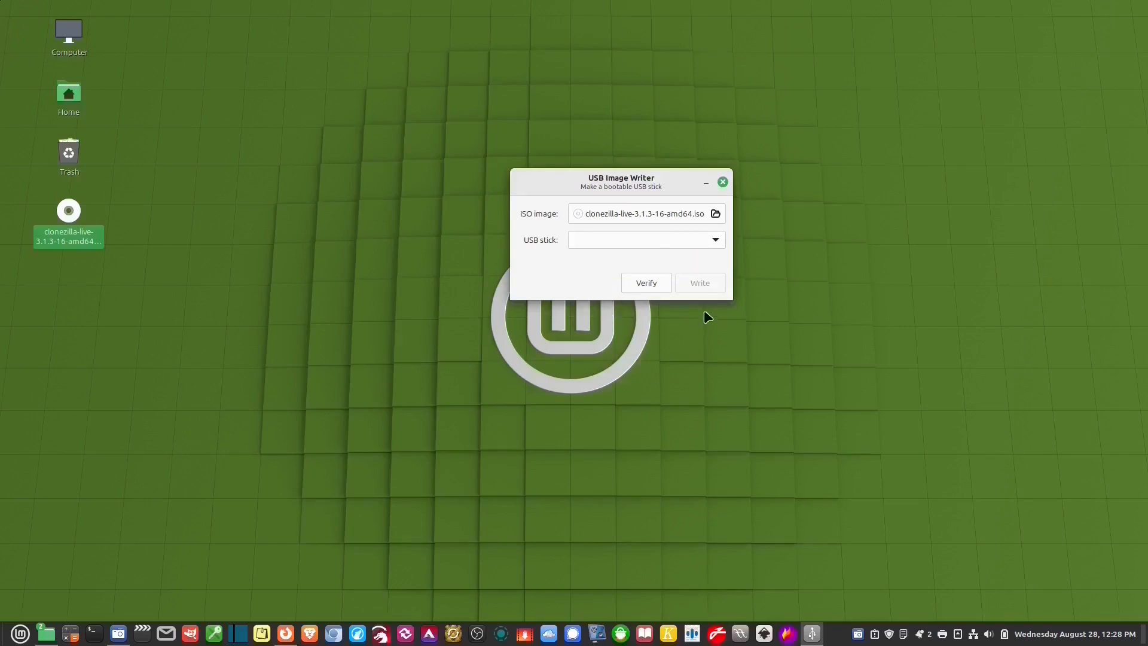
pyautogui.moveTo(621, 182); pyautogui.dragTo(709, 204)
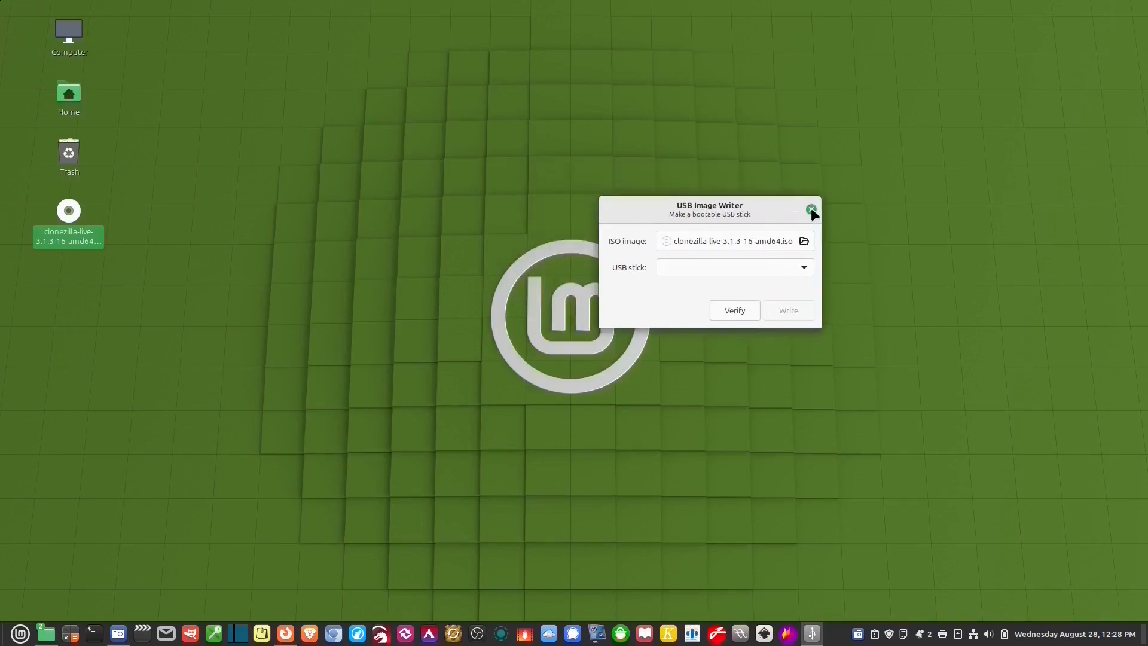
pyautogui.click(811, 210)
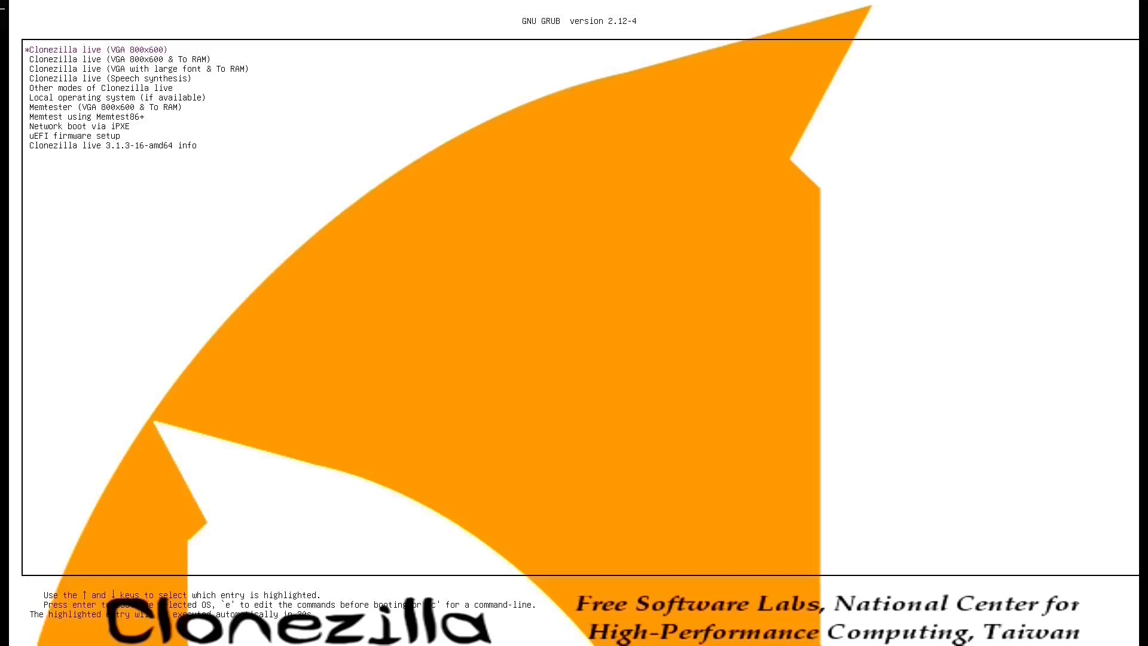
# - Boot the default Clonezilla live entry and choose Start_Clonezilla in device-image mode
pyautogui.press('Return')
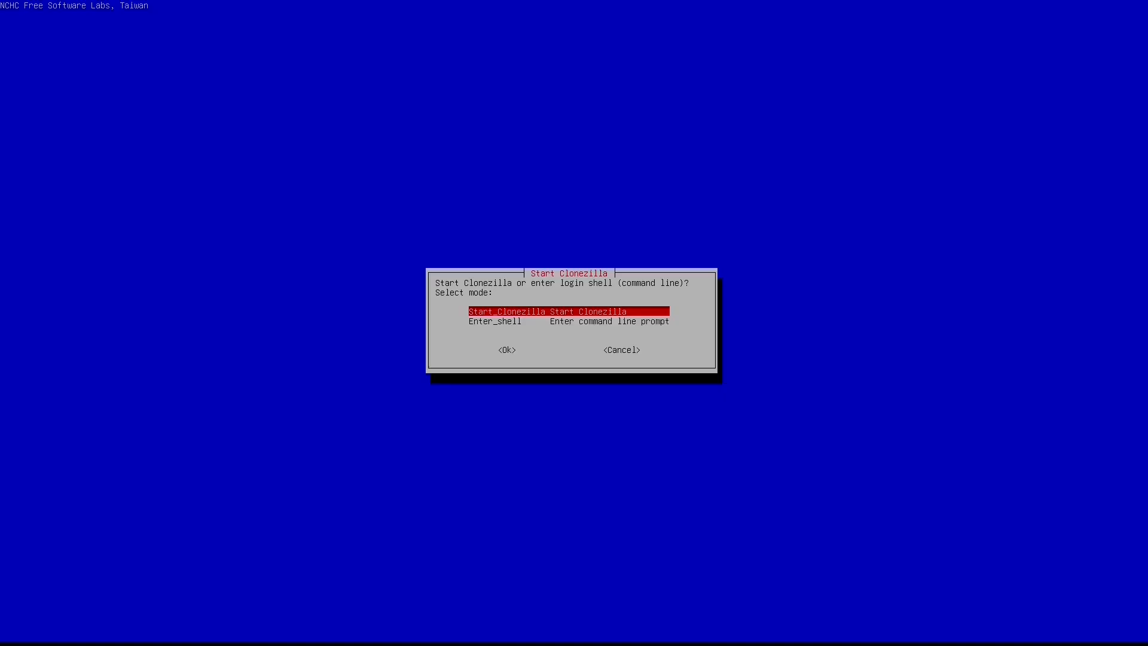
pyautogui.click(507, 349)
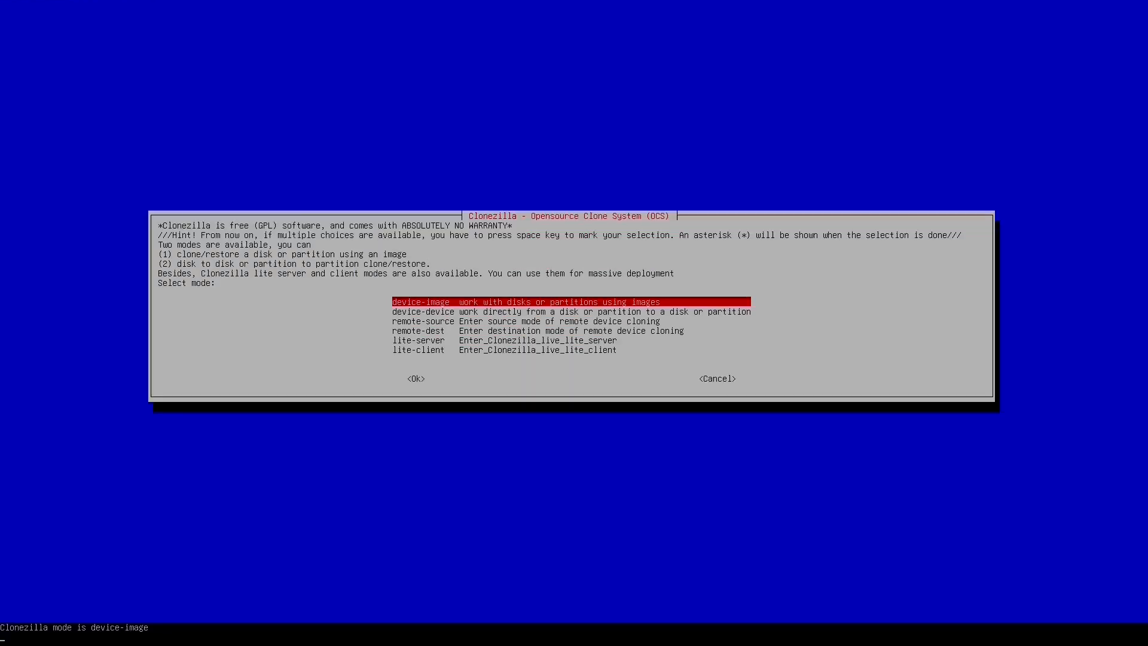
pyautogui.click(415, 379)
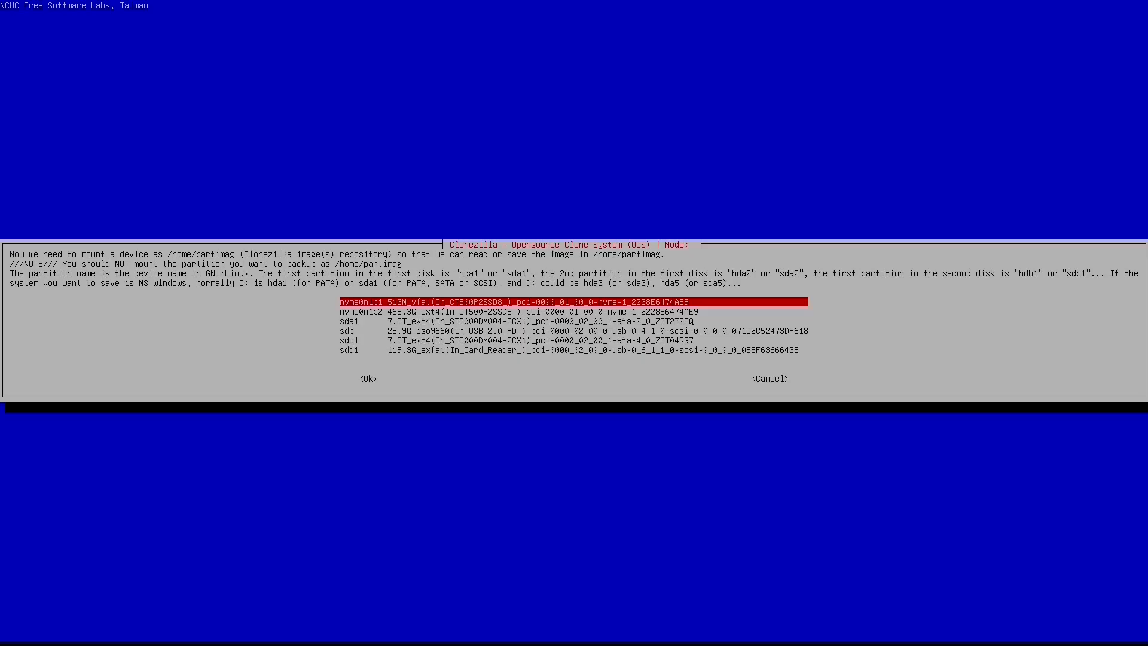
# - Mount sdc1 as the image repository and keep its root directory "/"
pyautogui.press('Down')
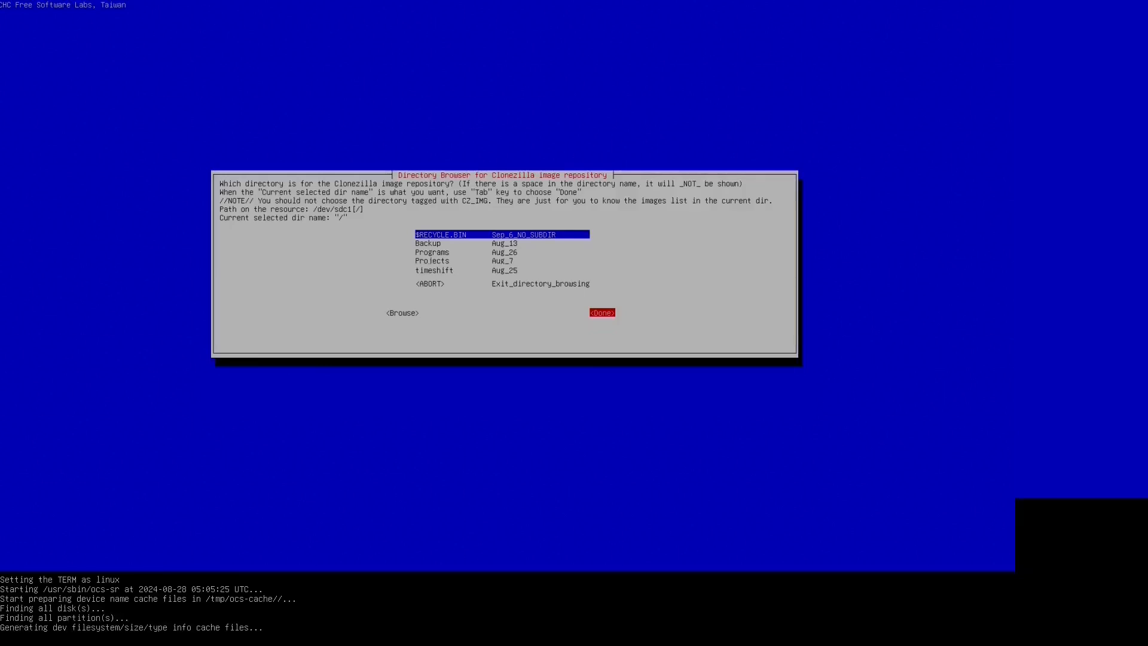
pyautogui.click(599, 312)
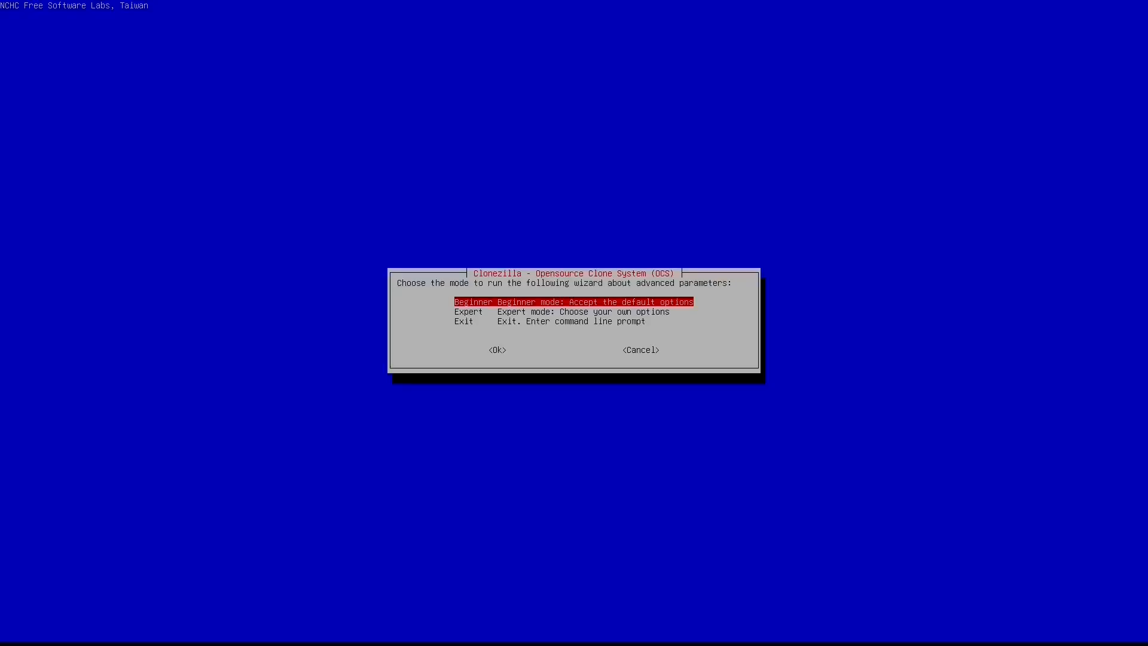
pyautogui.click(497, 349)
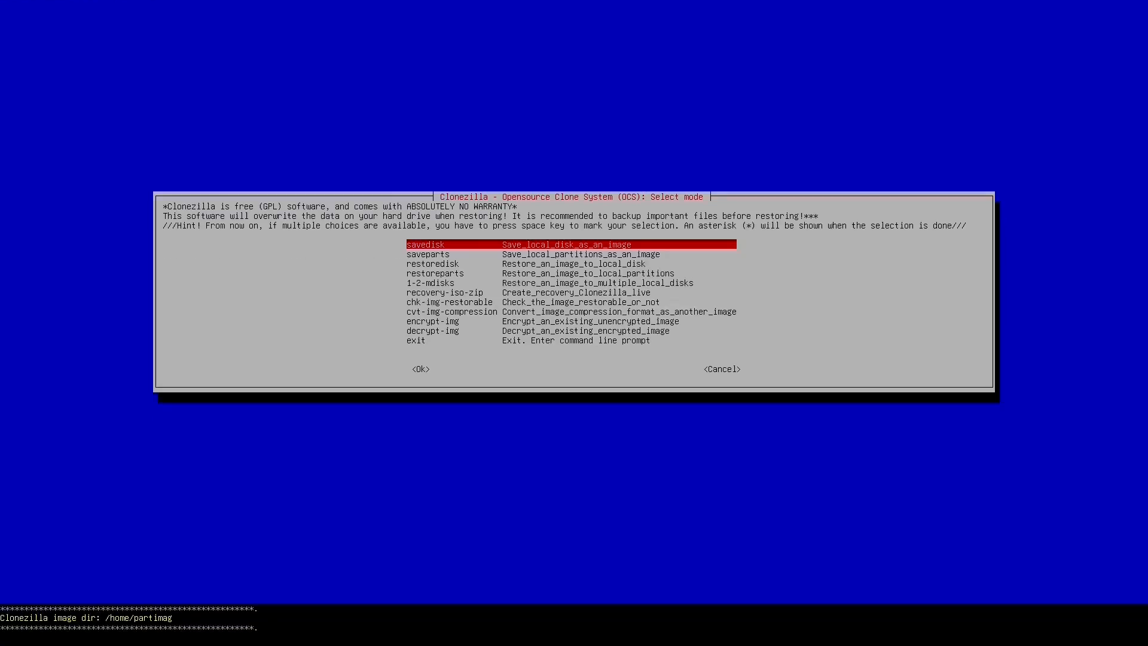
pyautogui.click(420, 368)
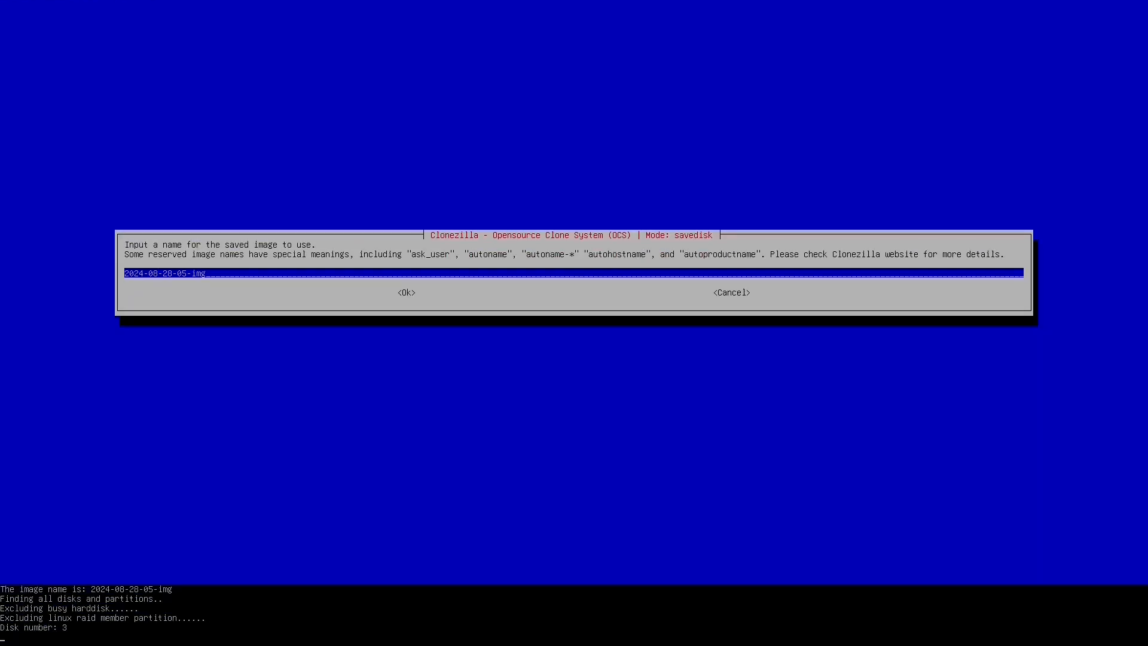
pyautogui.click(404, 291)
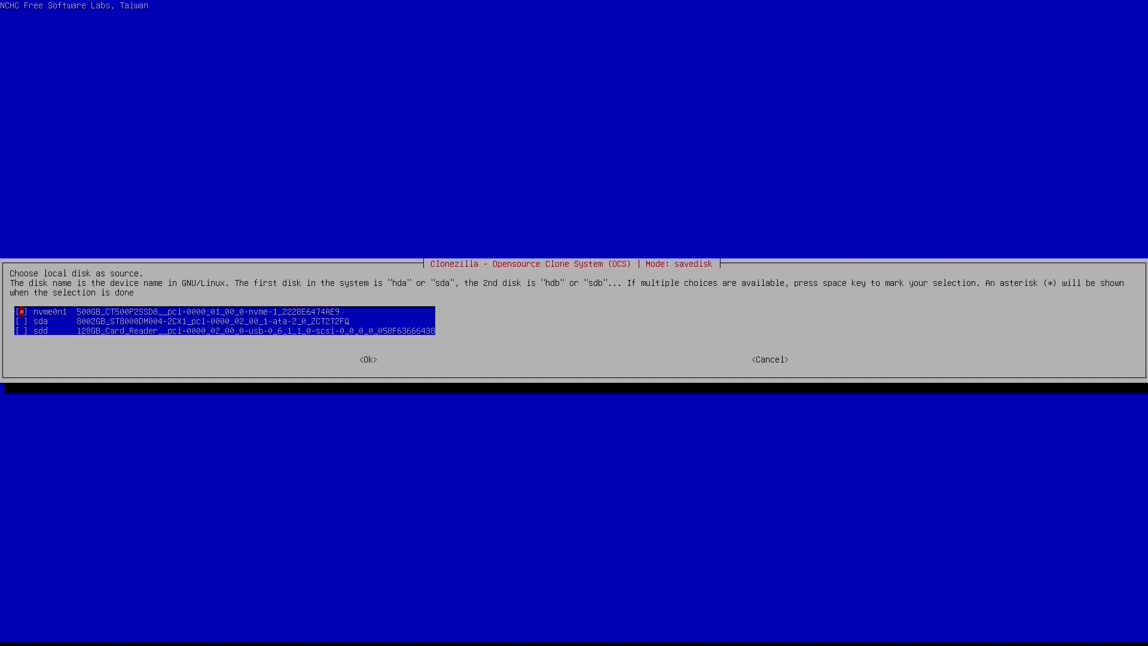
# - Set nvme0n1 as the source disk with -z9p zstd compression and confirm image checking
pyautogui.click(369, 359)
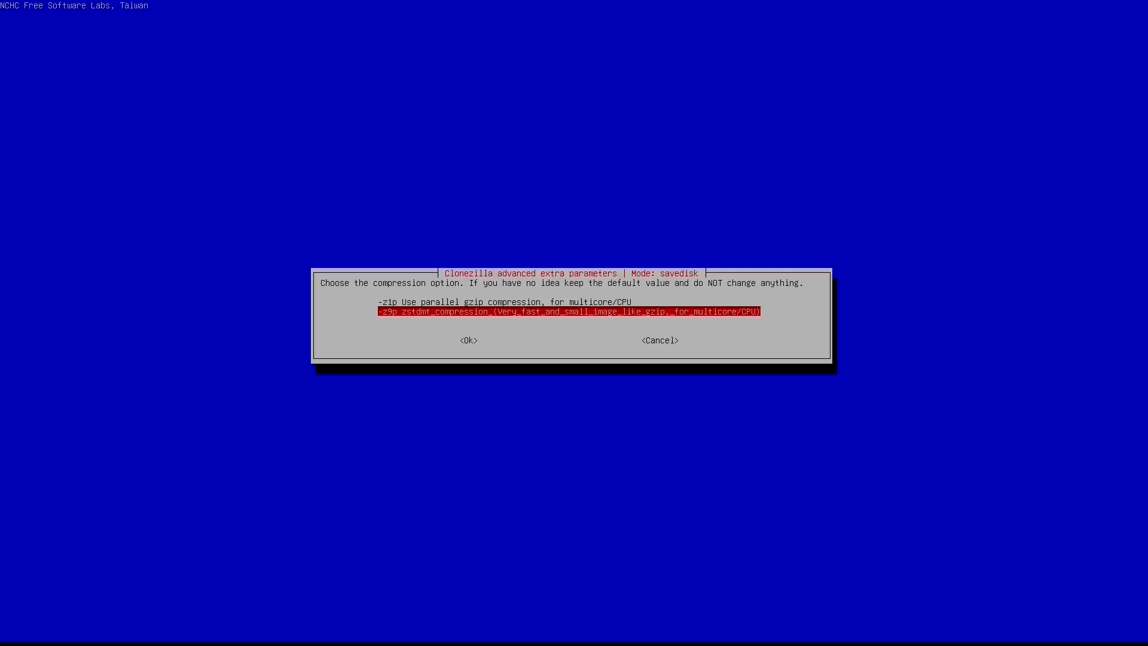
pyautogui.click(468, 340)
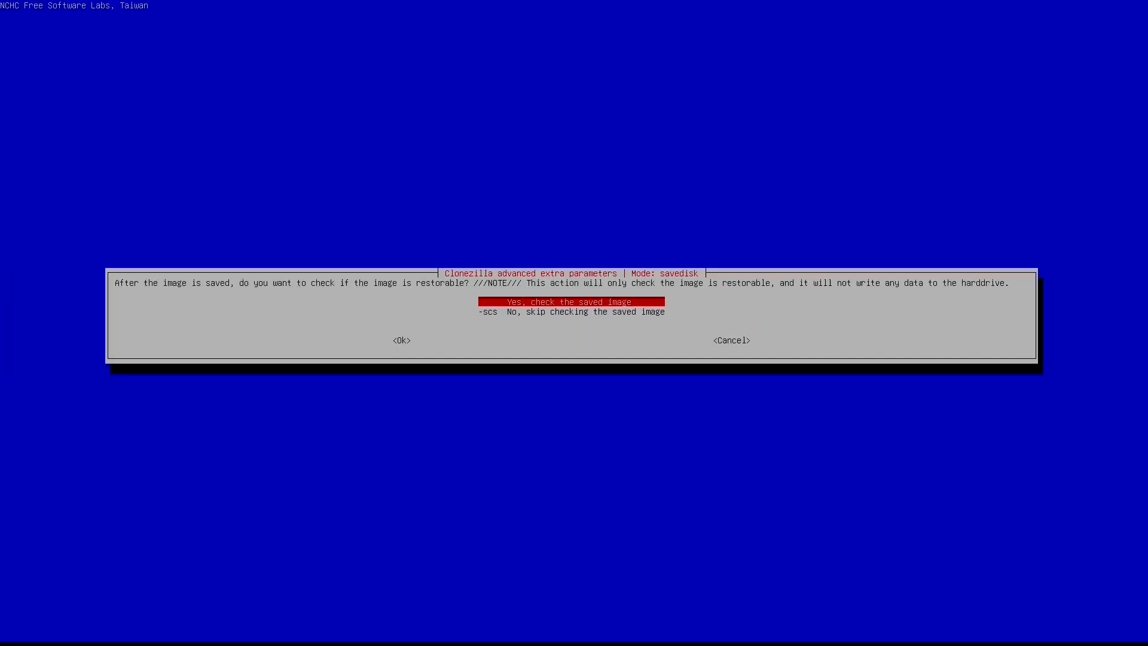
pyautogui.press('Tab')
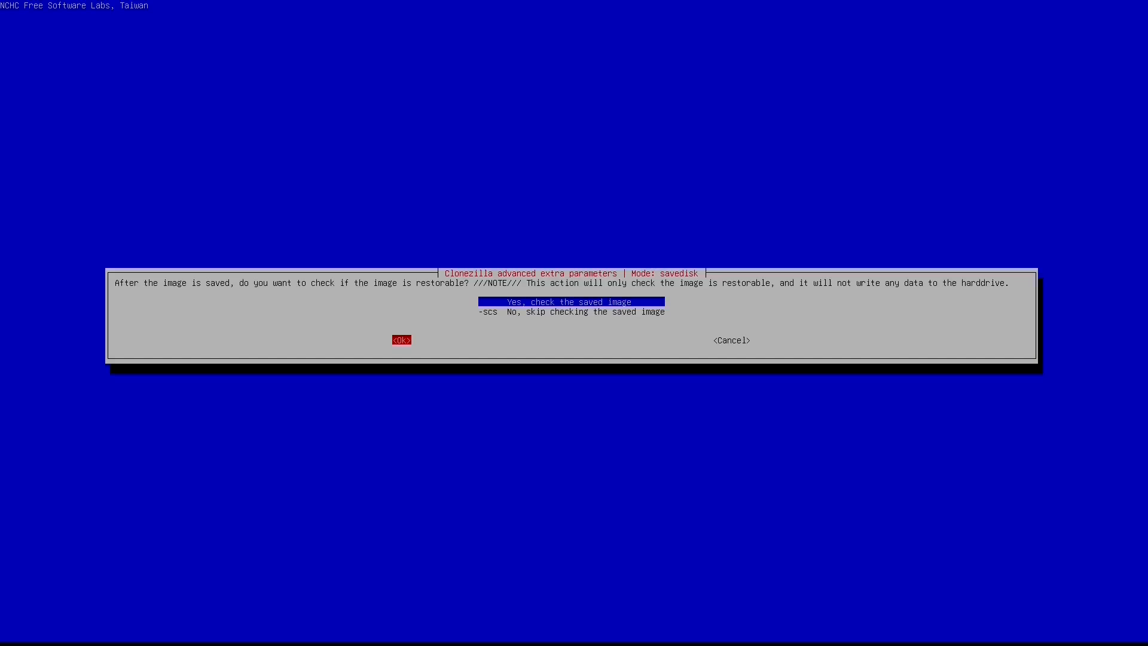
# - Have the saved image checked afterwards and finish with reboot as the ending action
pyautogui.click(401, 340)
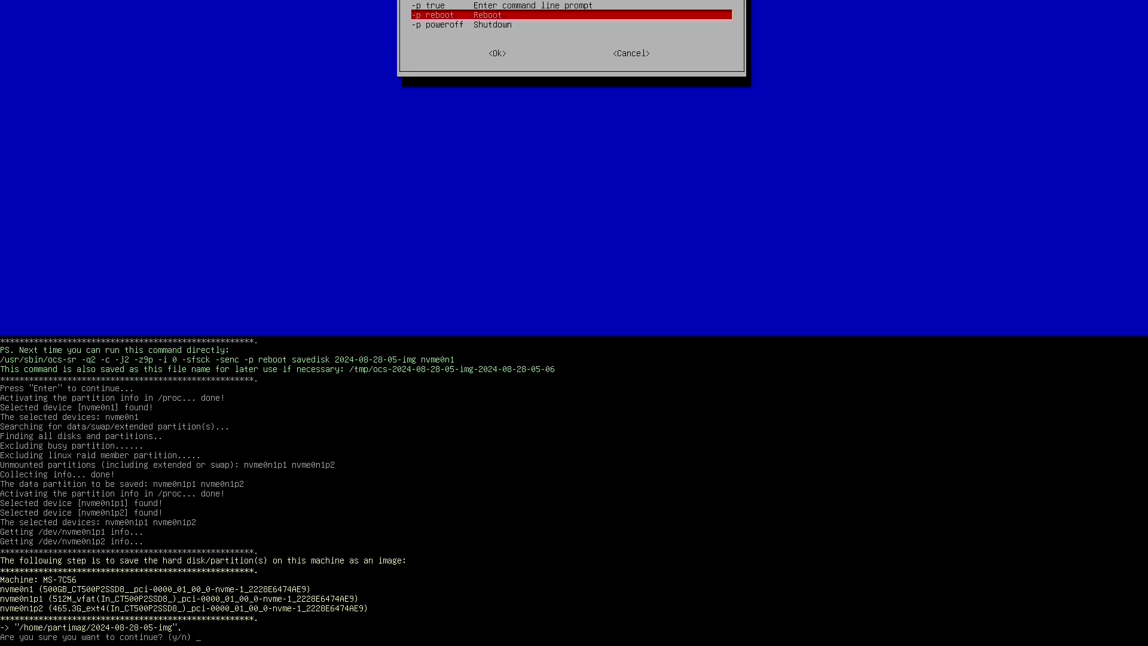
pyautogui.write('y')
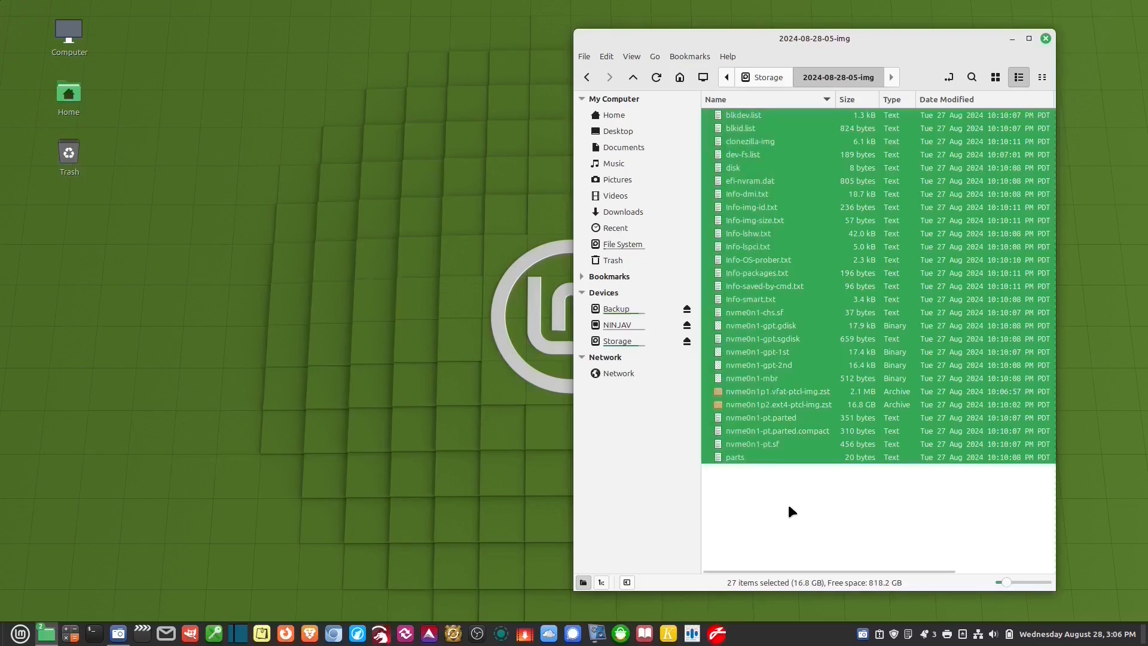
pyautogui.moveTo(815, 524)
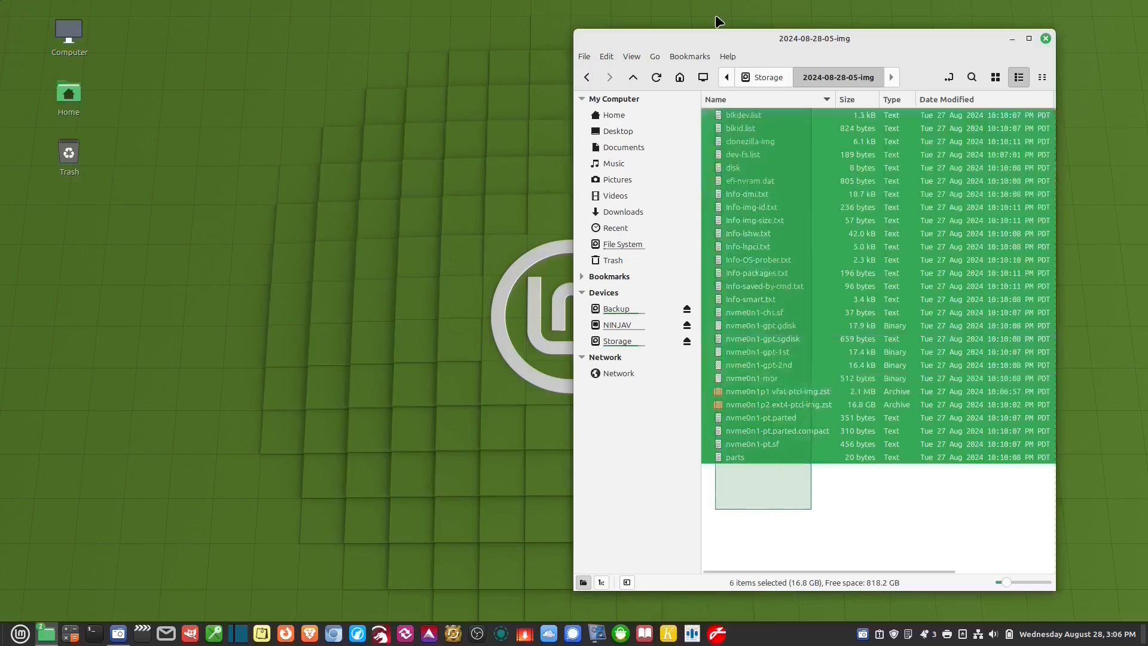
pyautogui.click(19, 632)
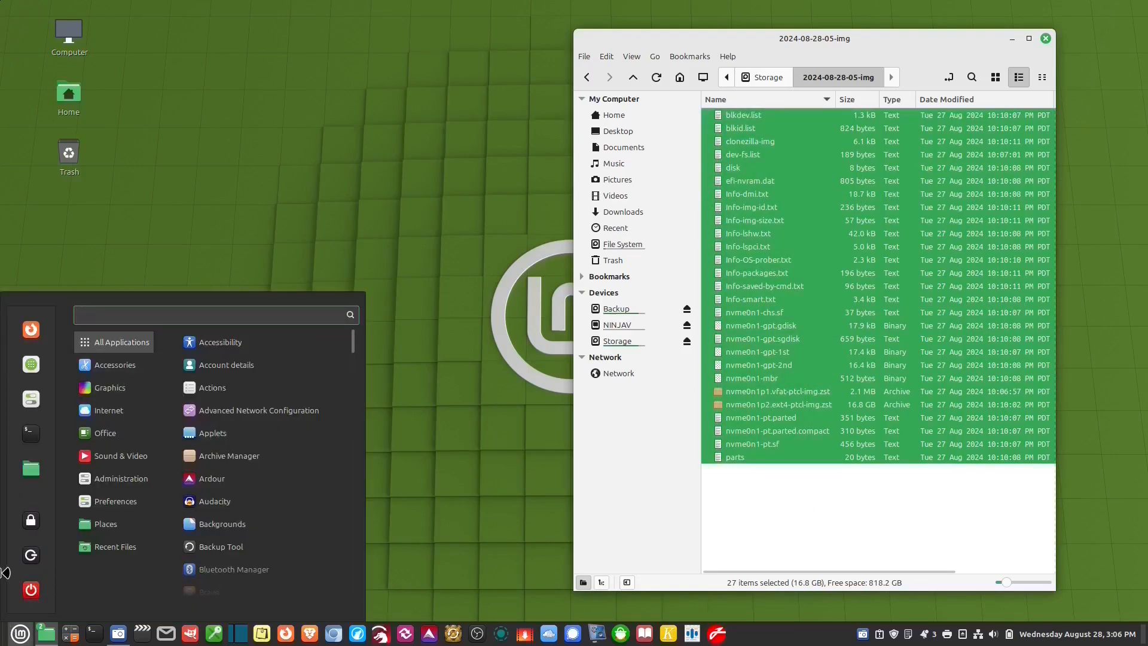
pyautogui.write('diskl')
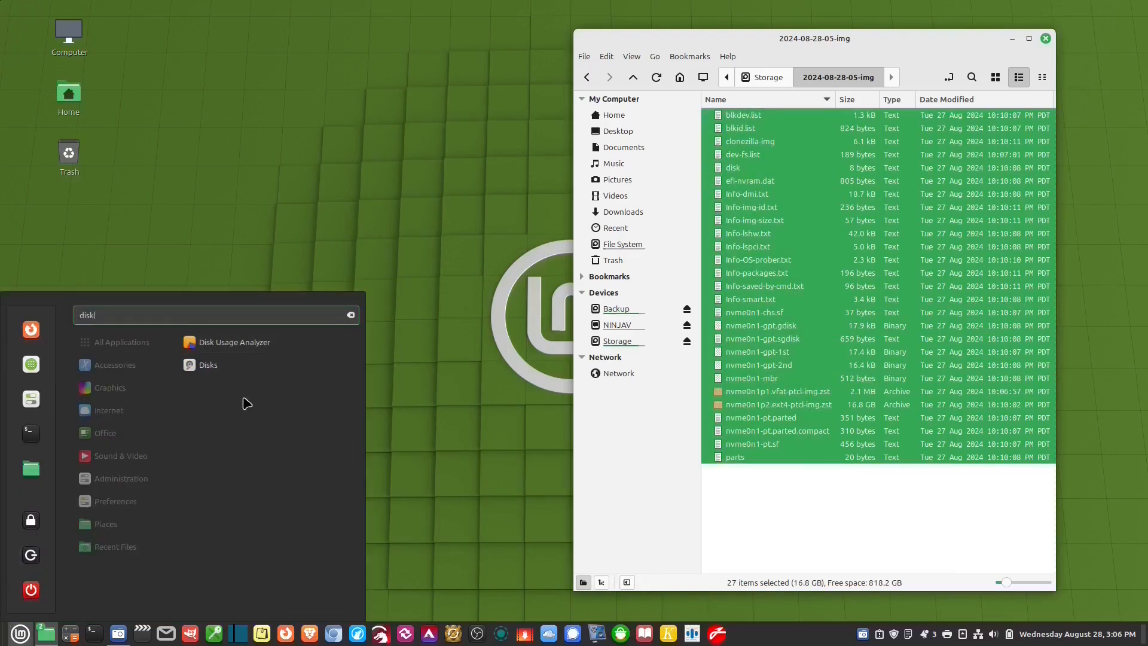
pyautogui.click(208, 364)
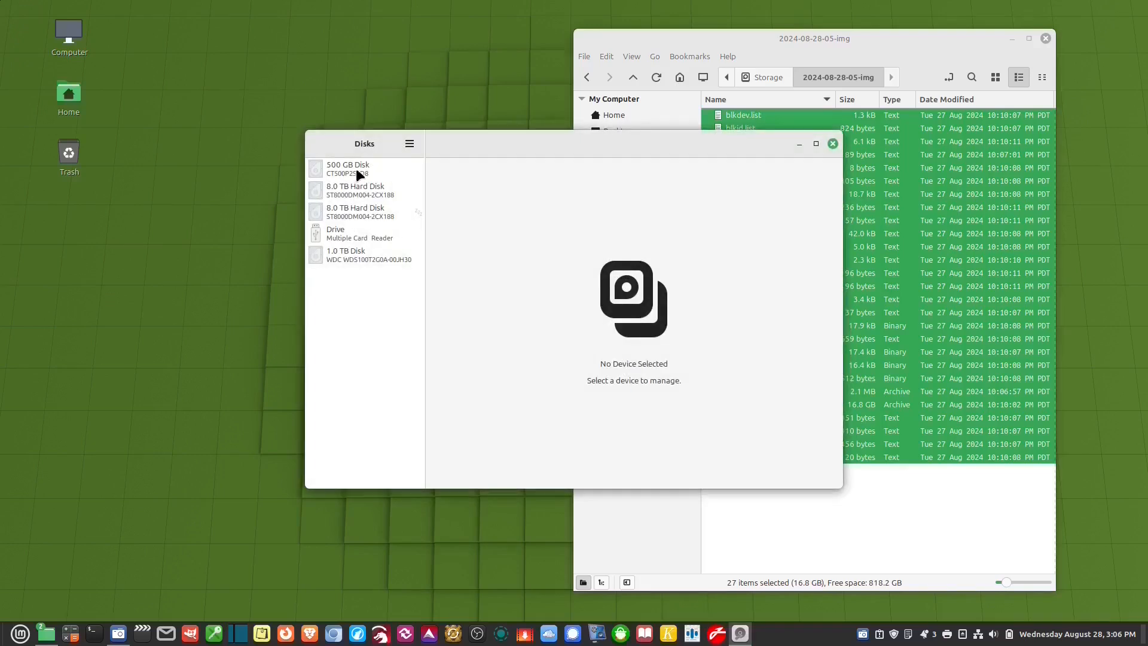
pyautogui.click(348, 168)
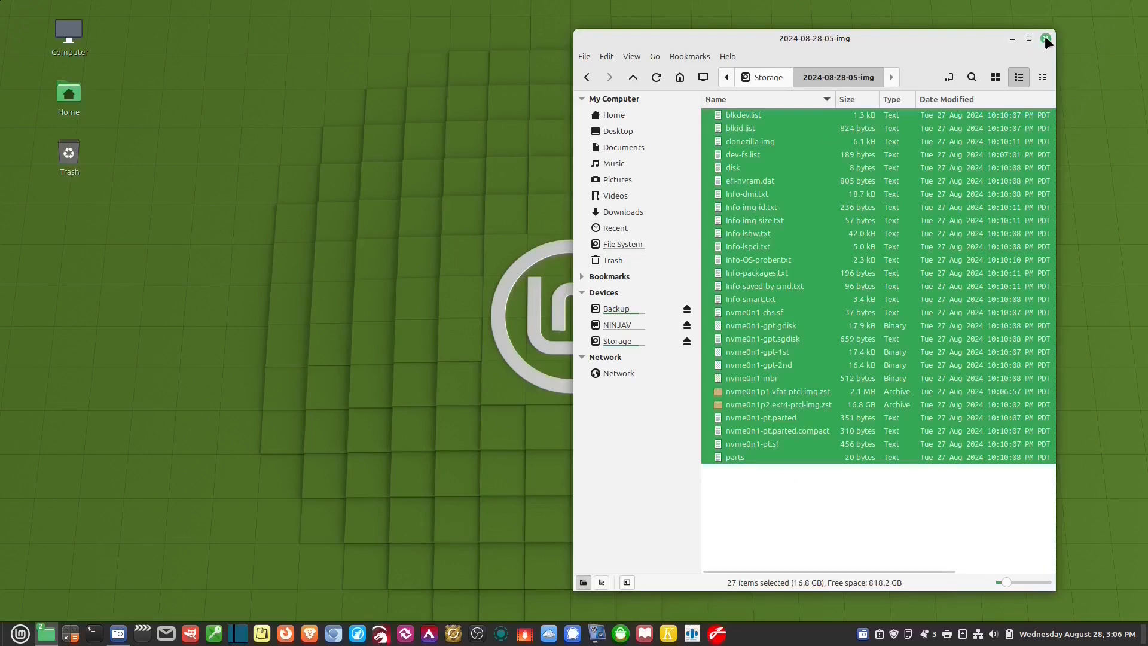
# - Close the Nemo image folder window and select the Home icon on the desktop
pyautogui.click(1048, 38)
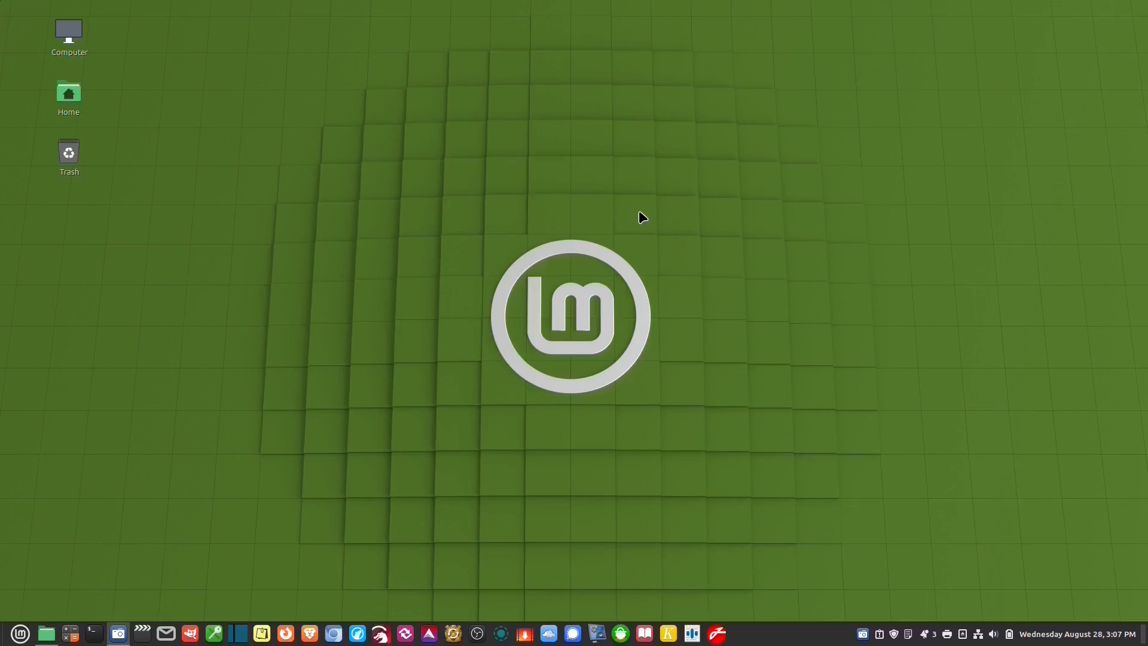
pyautogui.click(68, 95)
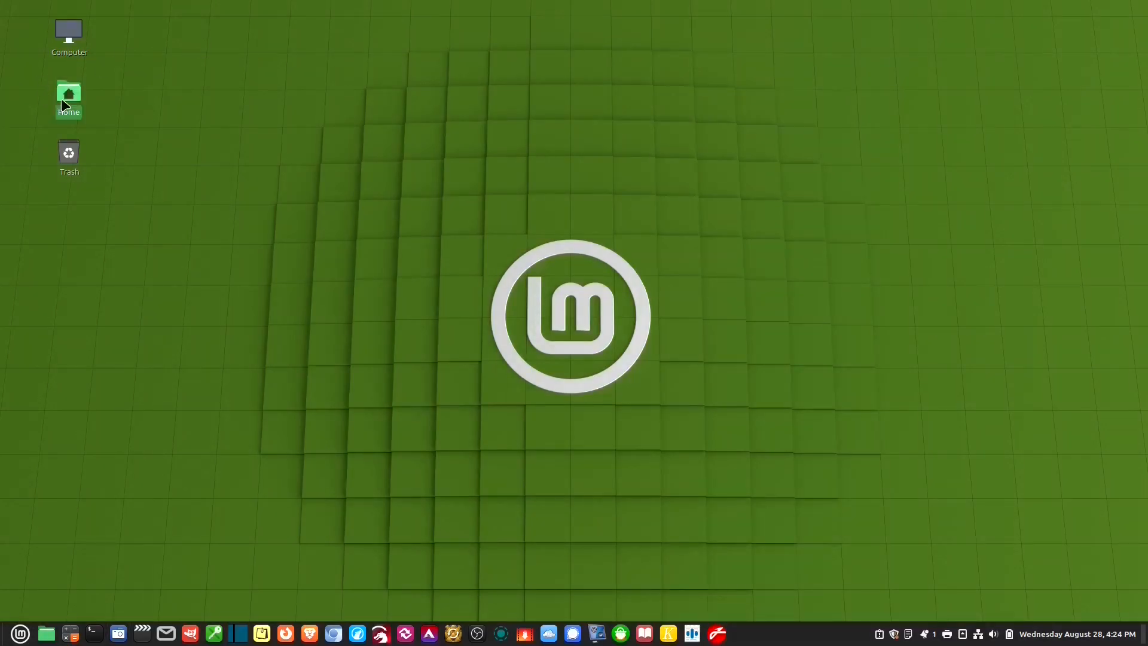
# - Reopen the Home folder in Nemo with administrator (root) privileges
pyautogui.doubleClick(69, 96)
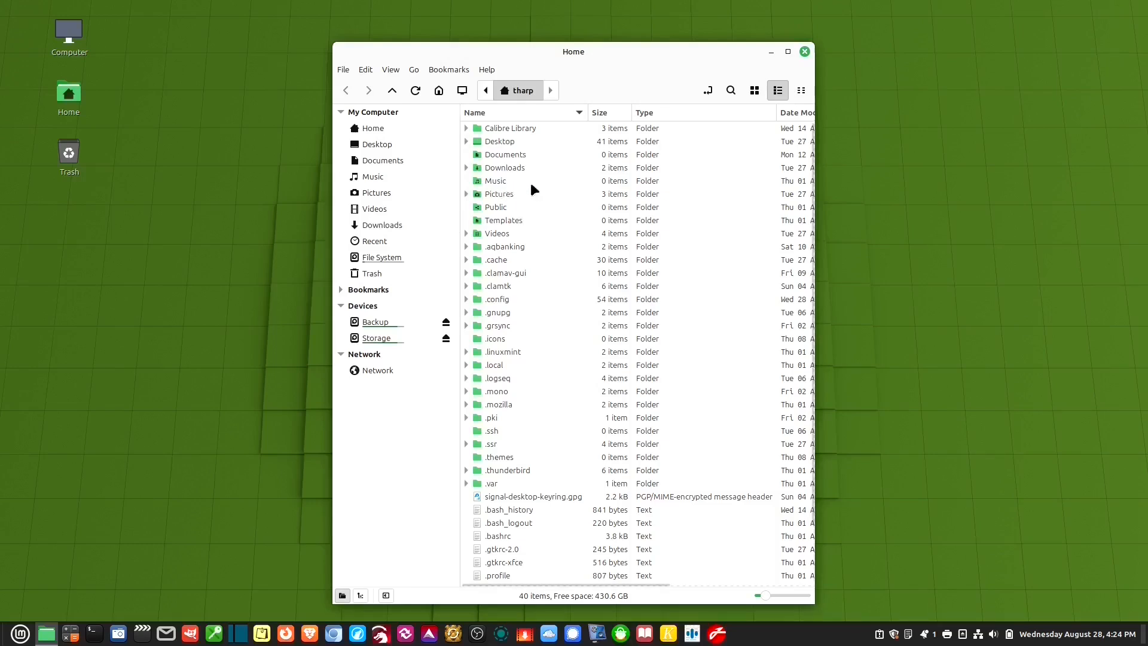
pyautogui.rightClick(533, 190)
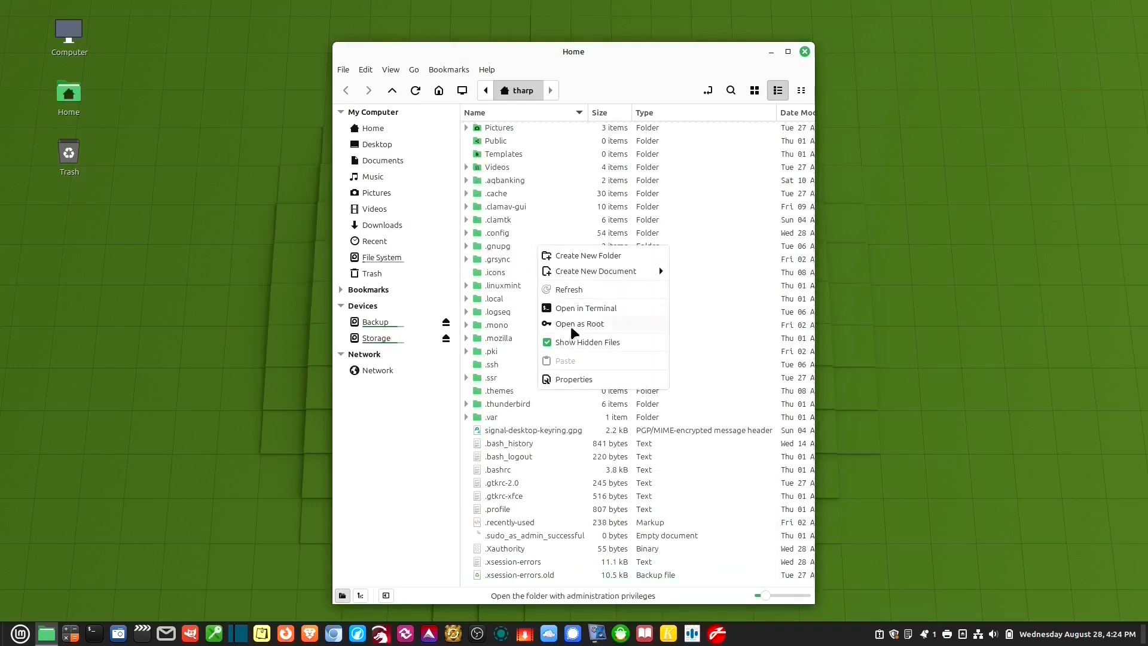
pyautogui.click(578, 324)
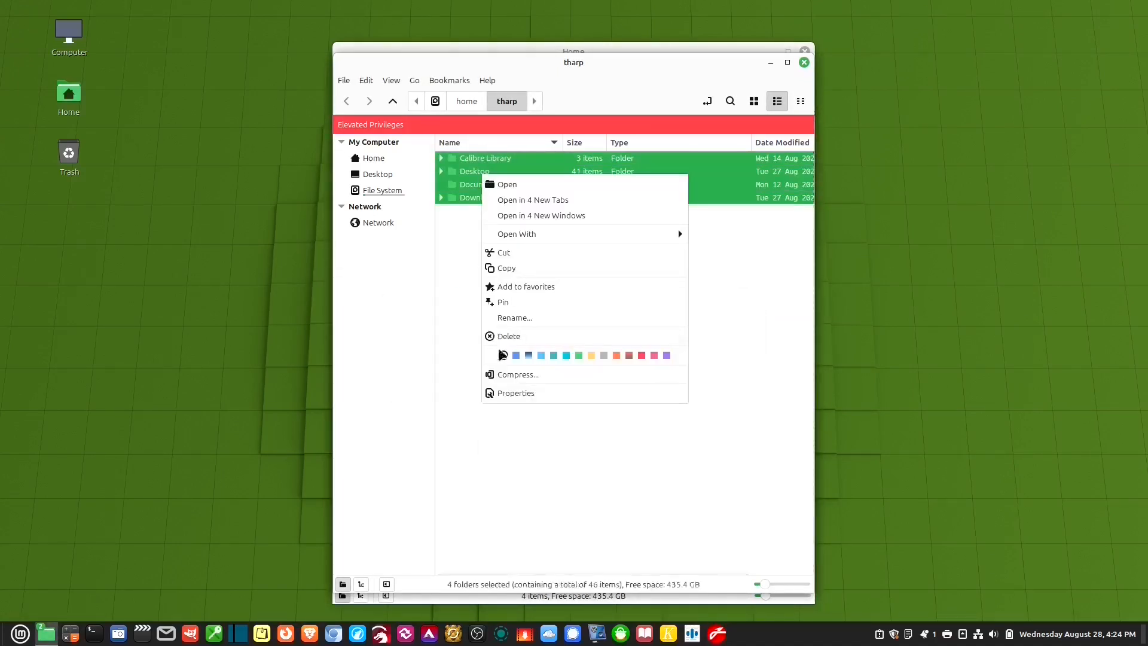
# - Permanently delete Calibre Library, Desktop, Documents and Downloads, confirming the deletion
pyautogui.click(509, 335)
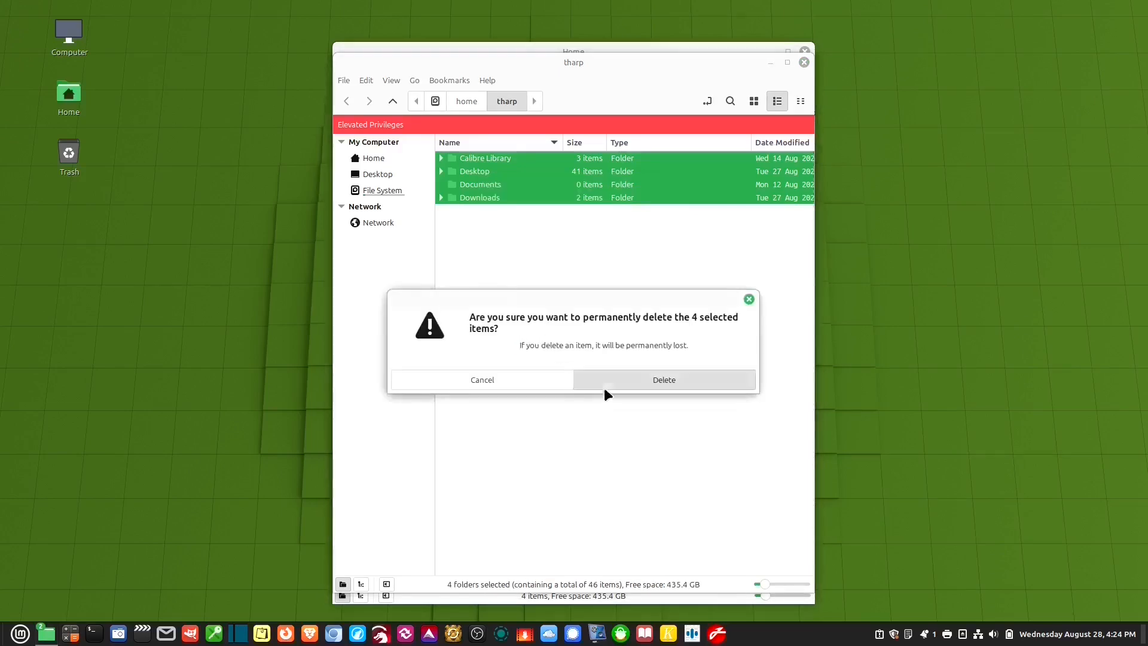
pyautogui.click(663, 379)
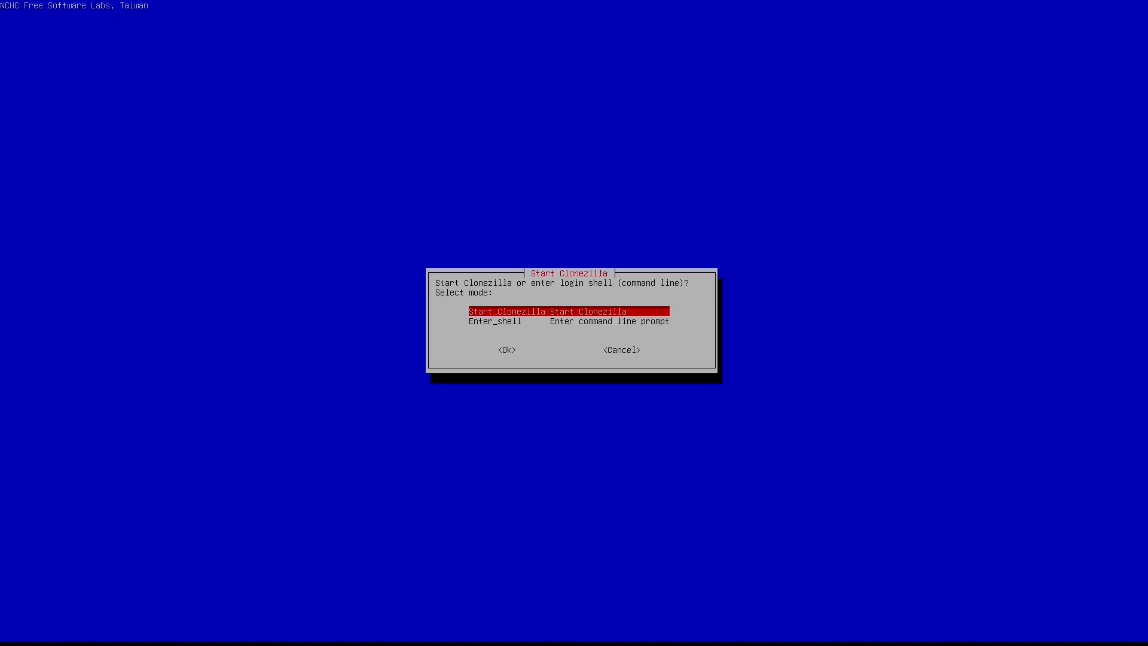
# - Start Clonezilla in device-image local_dev mode with sda1 as the image repository
pyautogui.click(506, 349)
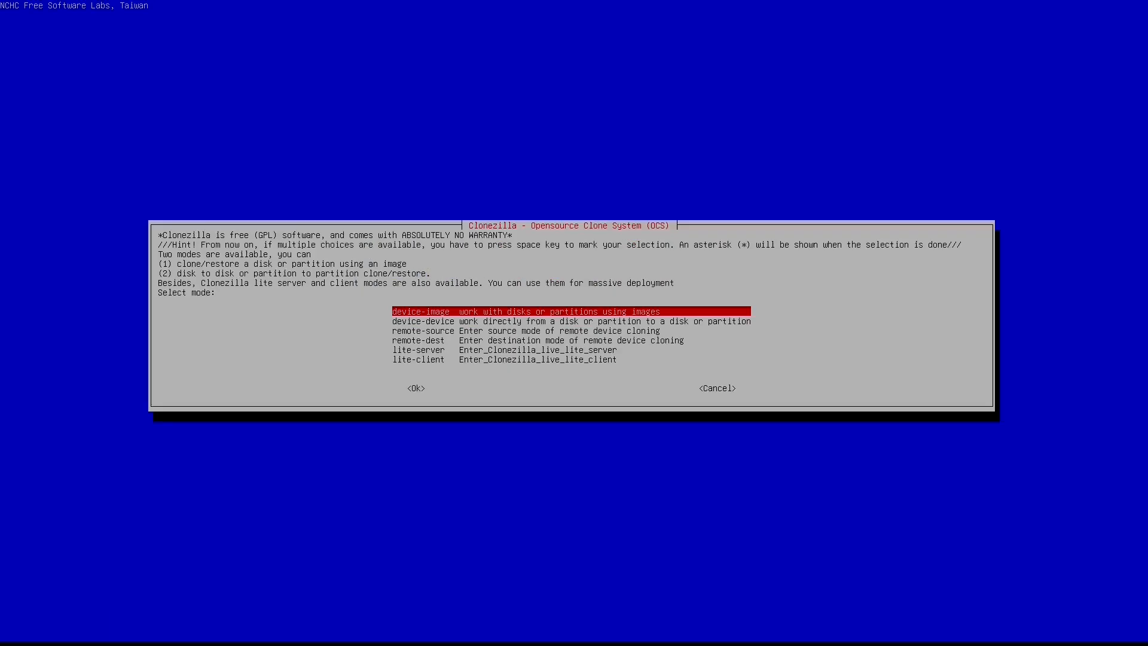
pyautogui.click(415, 387)
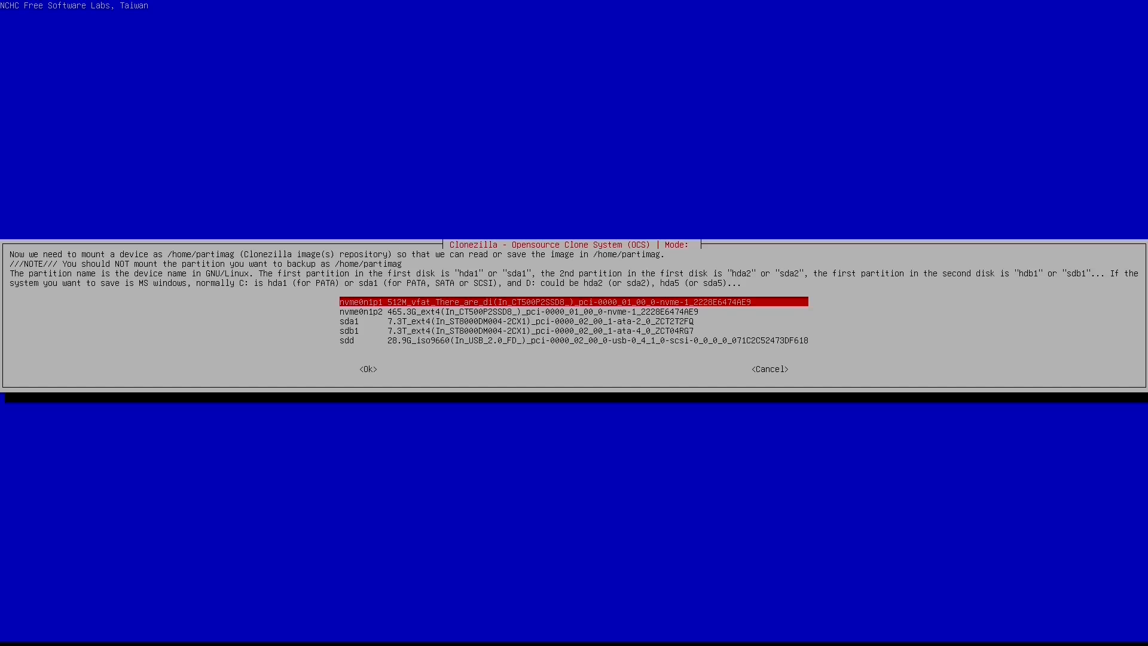
pyautogui.click(370, 368)
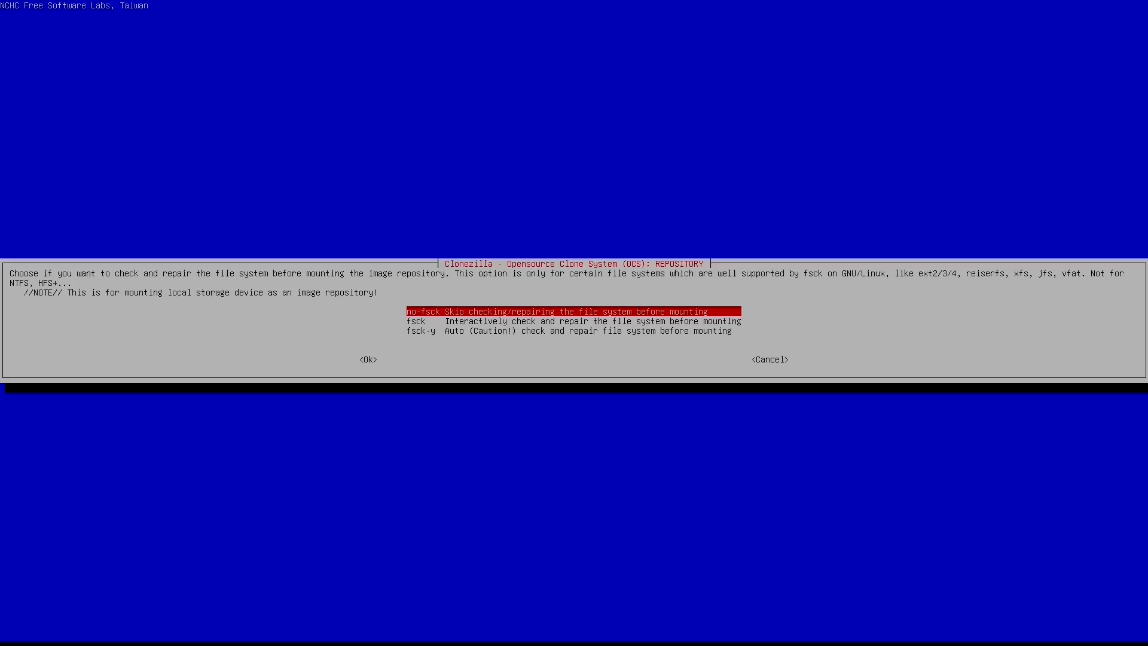
# - Mount sda1 without fsck and accept its top directory as the image repository
pyautogui.click(368, 358)
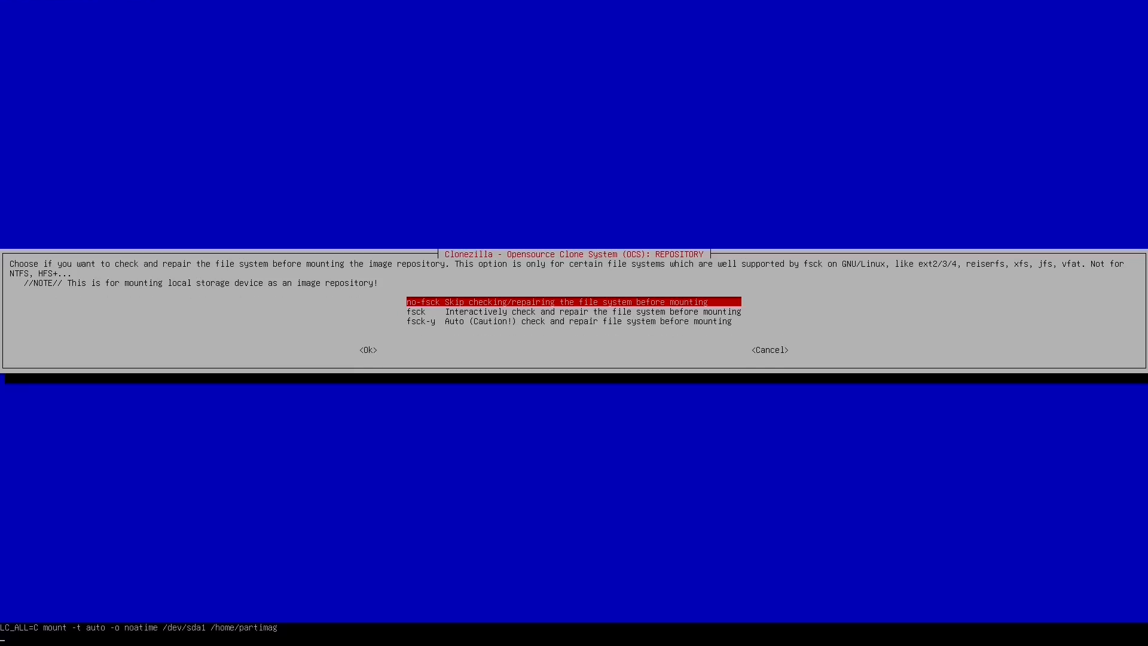
pyautogui.click(368, 350)
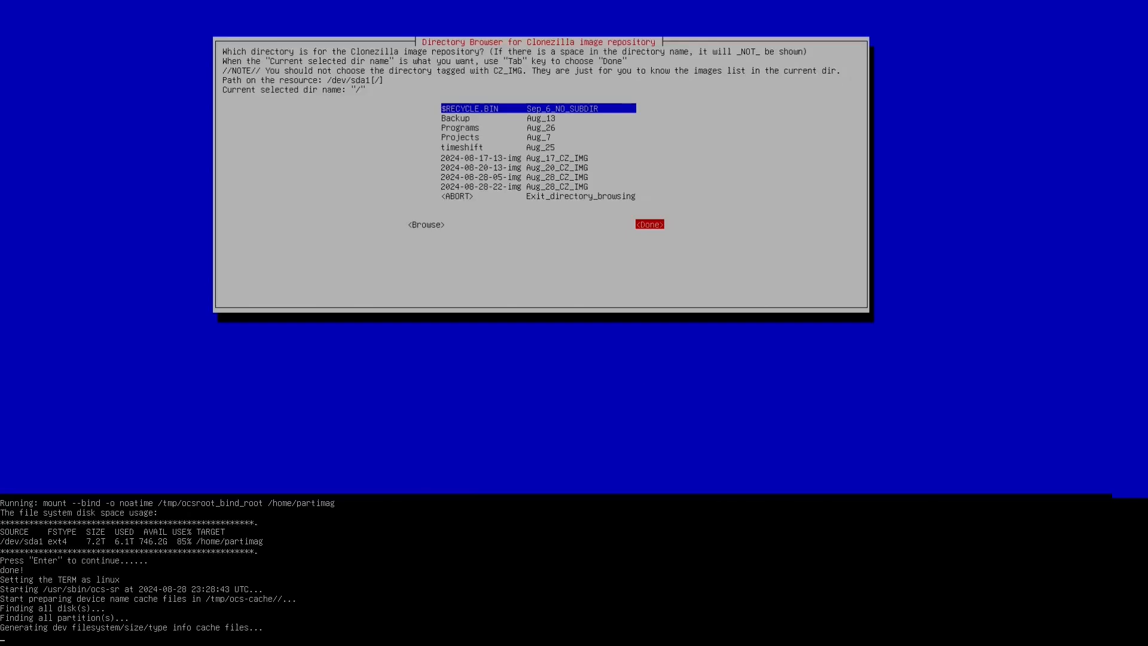
pyautogui.click(648, 224)
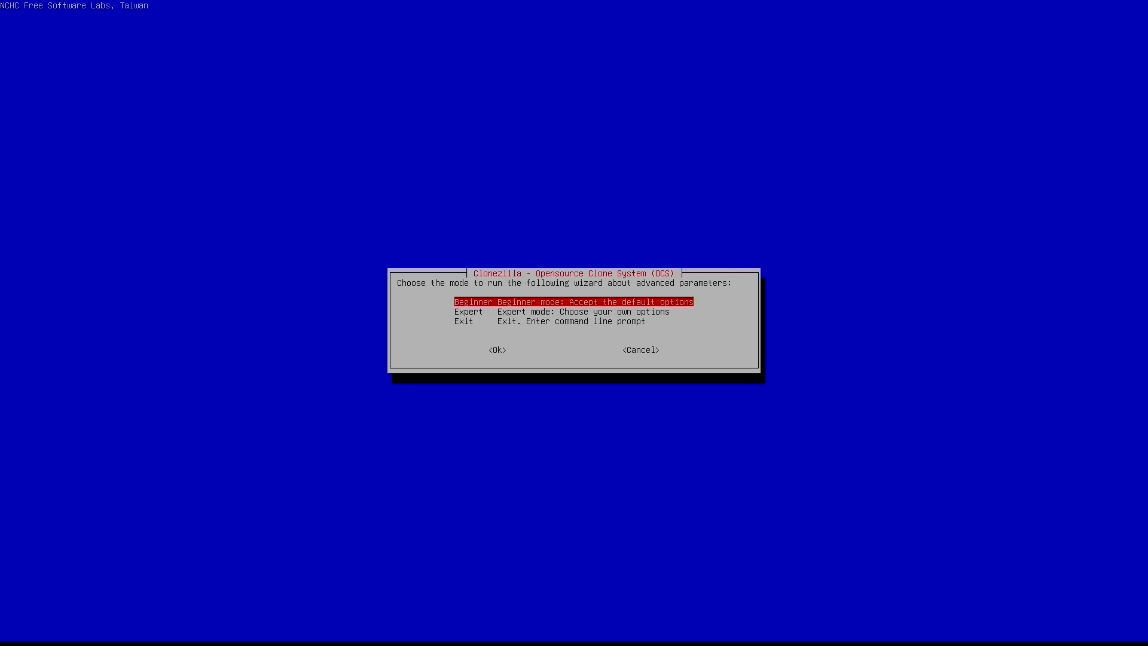
# - Choose Beginner mode and the restoredisk task to restore an image to a local disk
pyautogui.click(497, 349)
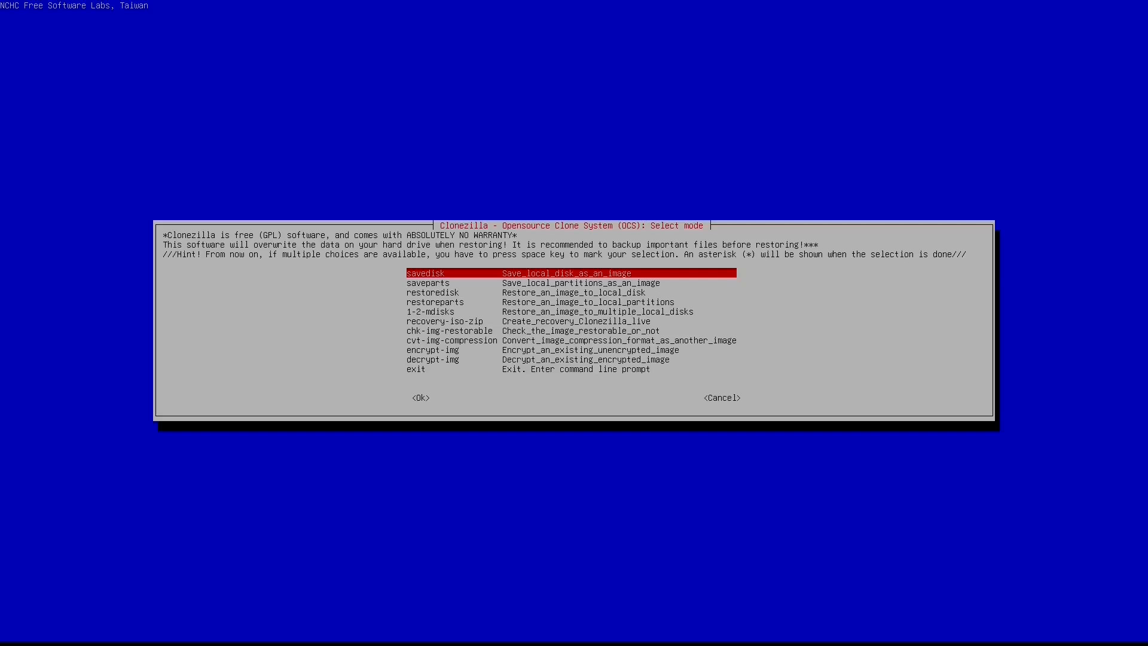
pyautogui.press('Down')
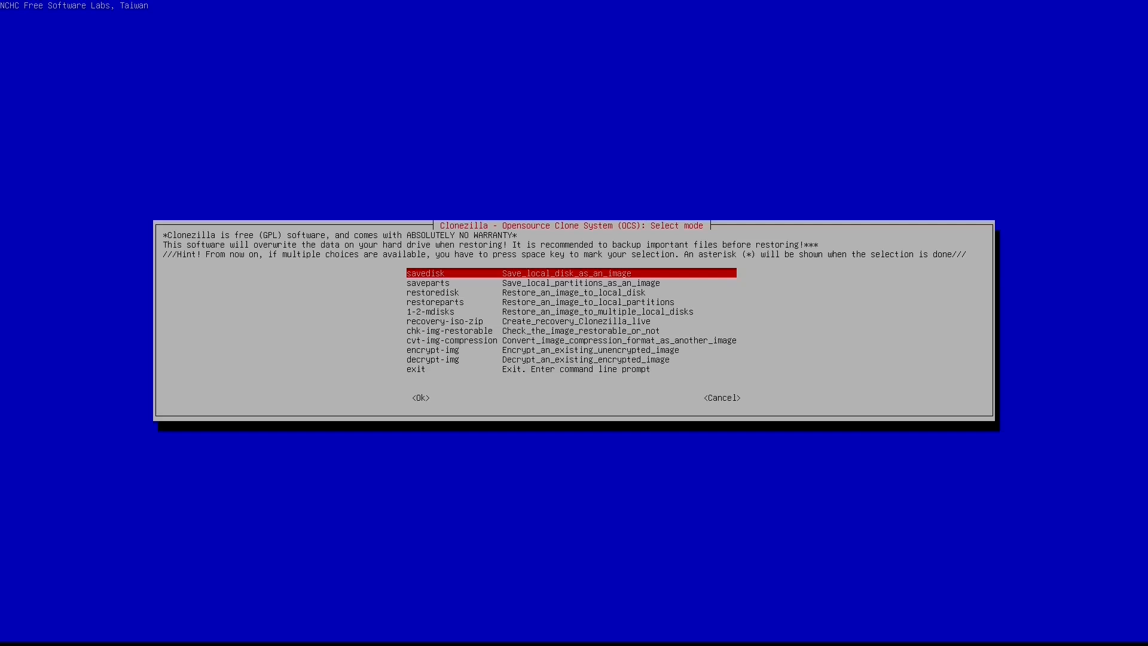
pyautogui.press('Down')
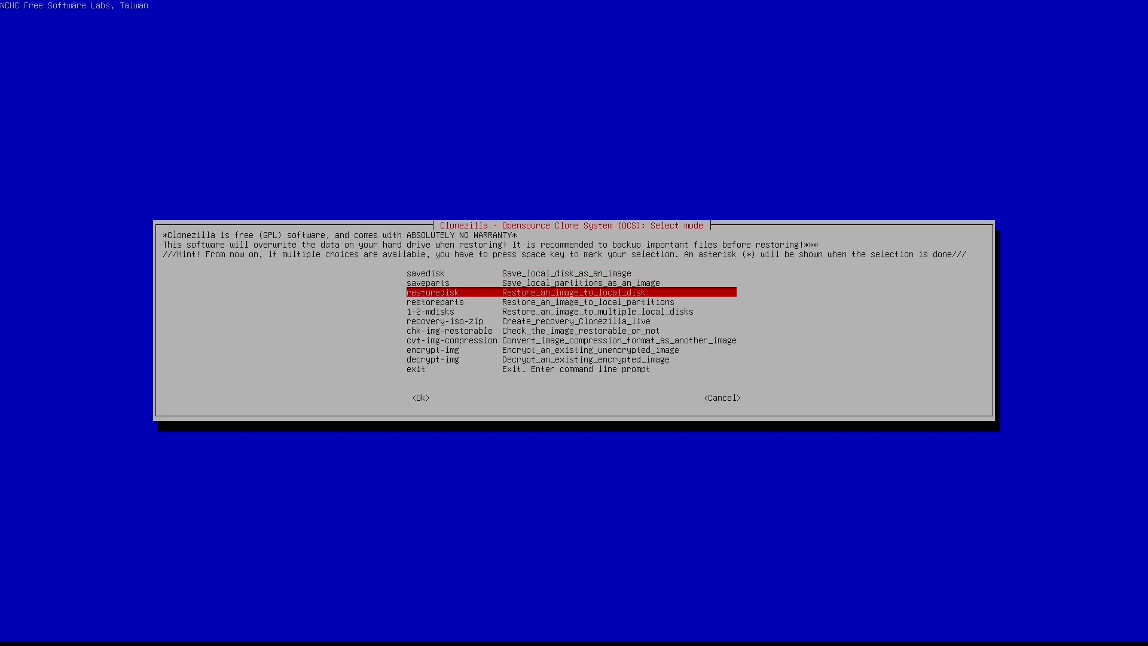
pyautogui.click(420, 397)
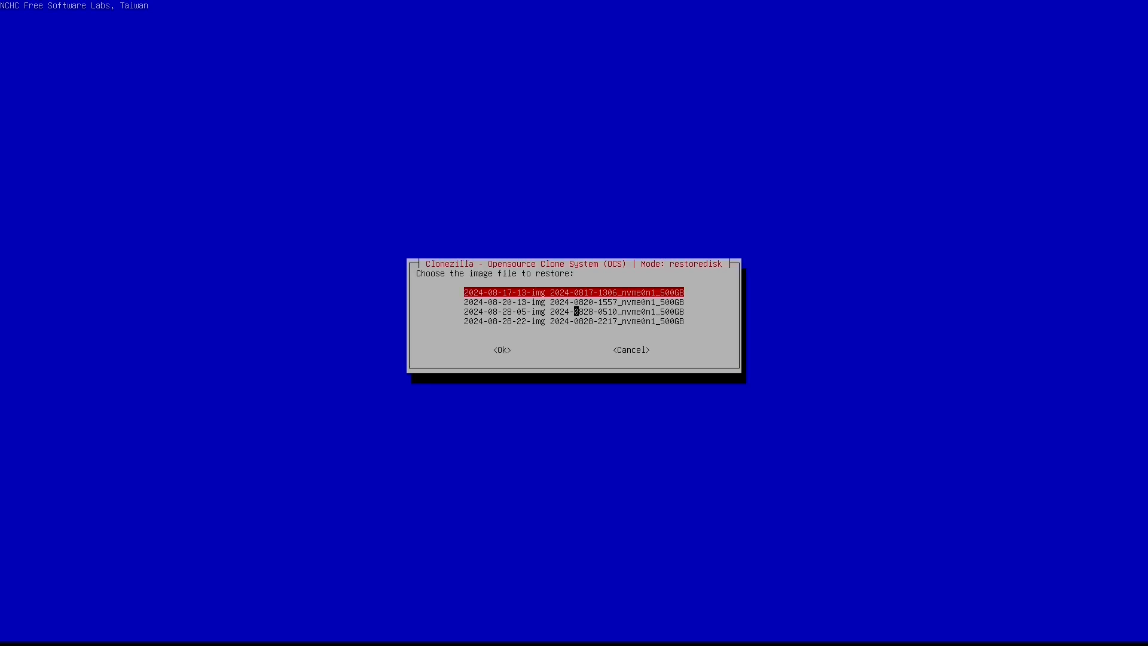
pyautogui.press('Down')
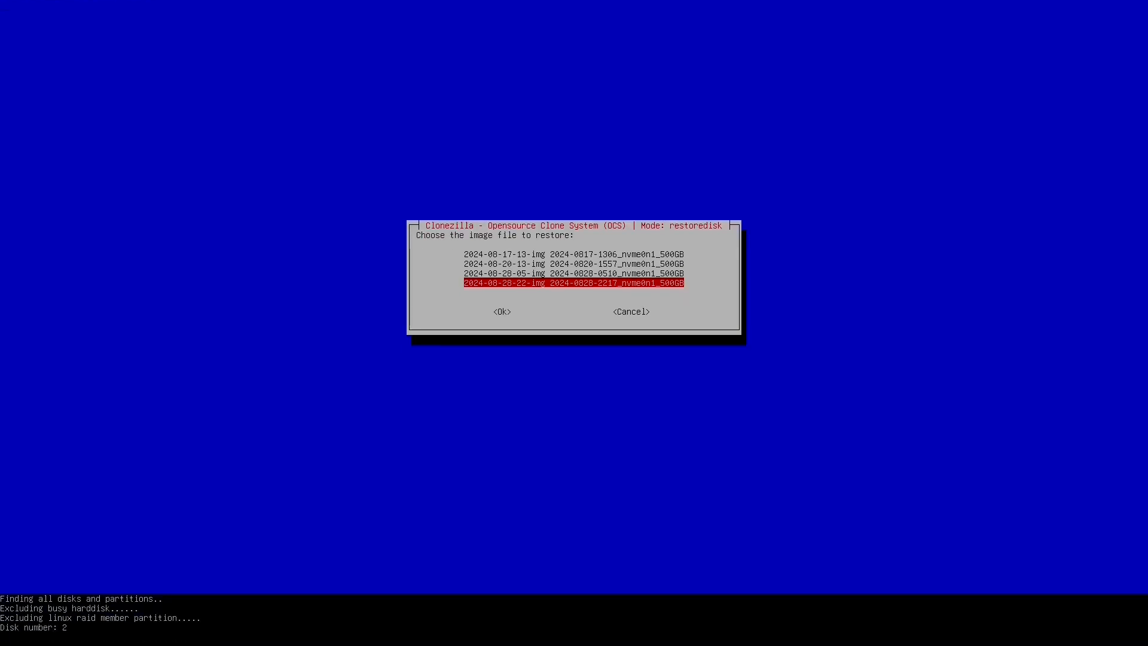
pyautogui.click(503, 310)
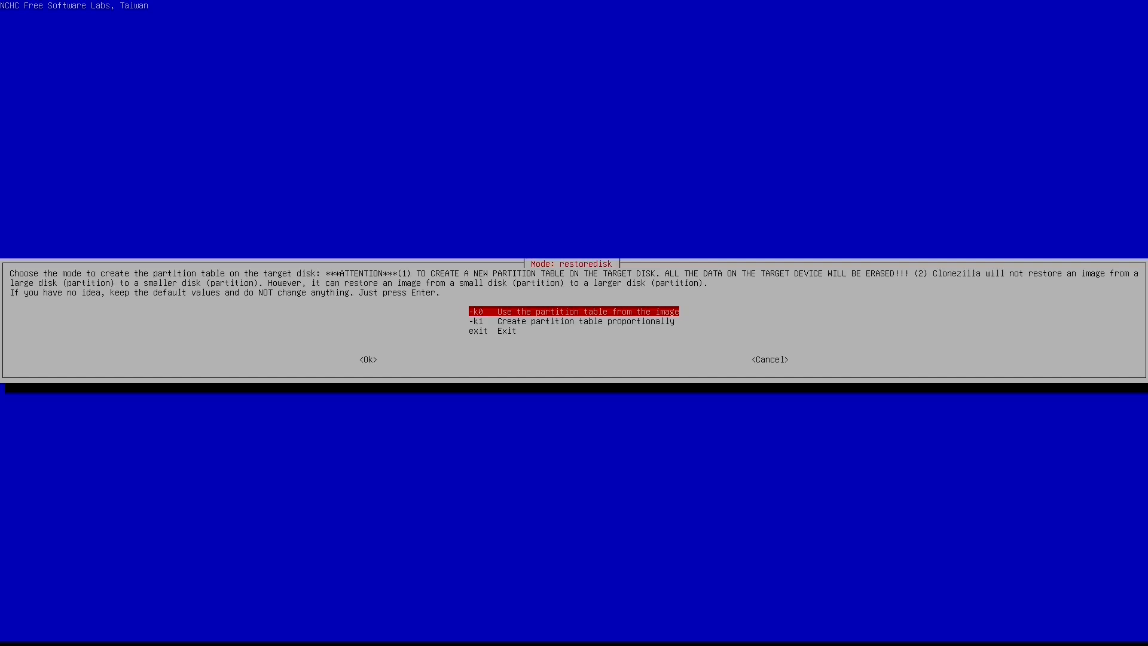
# - Use the image's partition table (-k0) with -p choose, letting the restorability check run
pyautogui.click(369, 359)
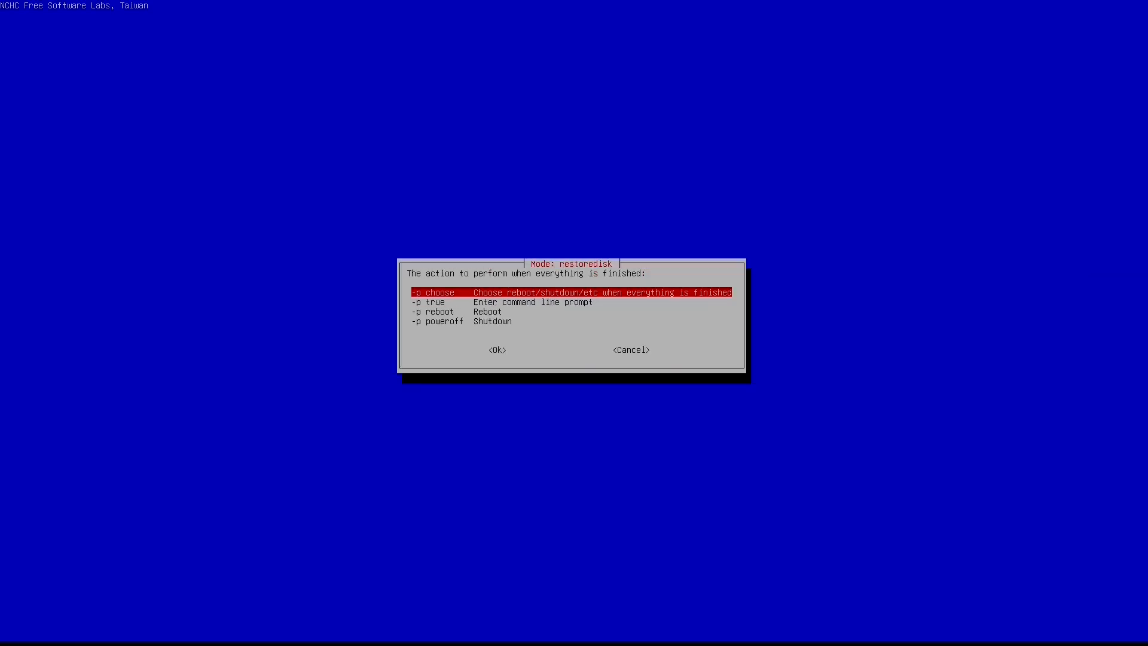
pyautogui.press('Down')
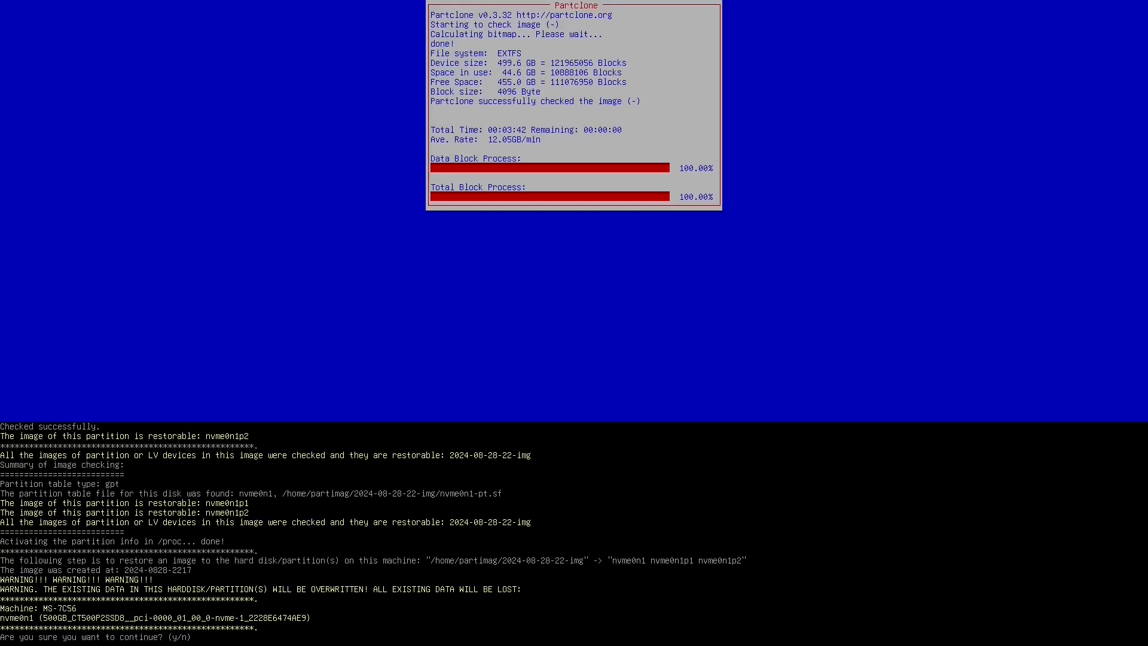
pyautogui.write('y')
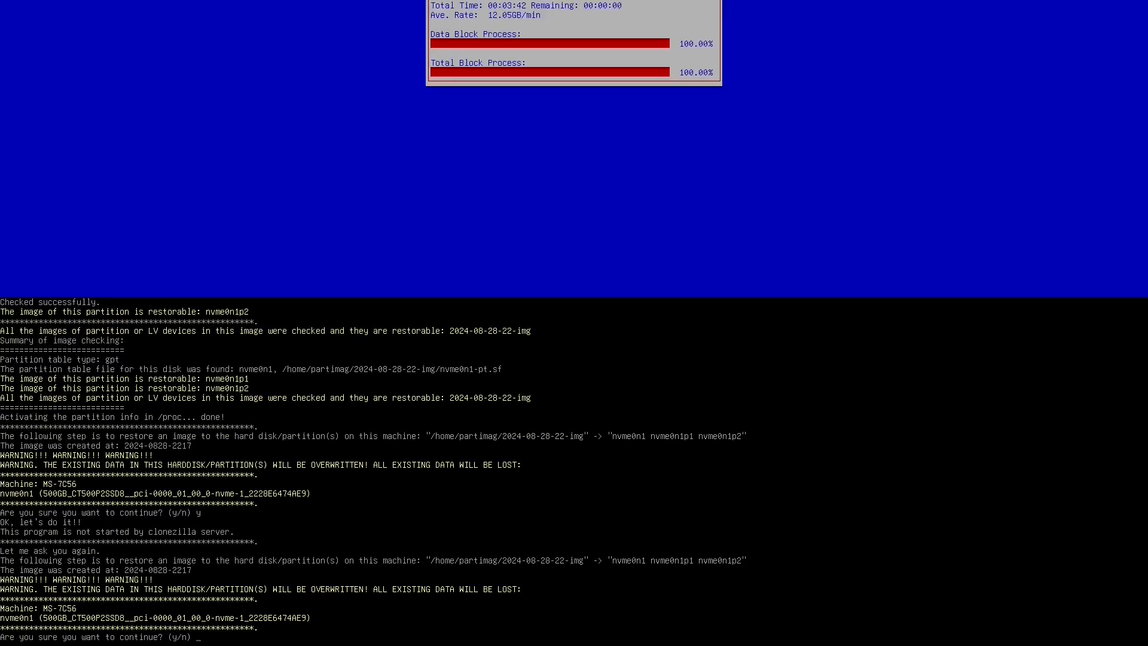
pyautogui.write('y')
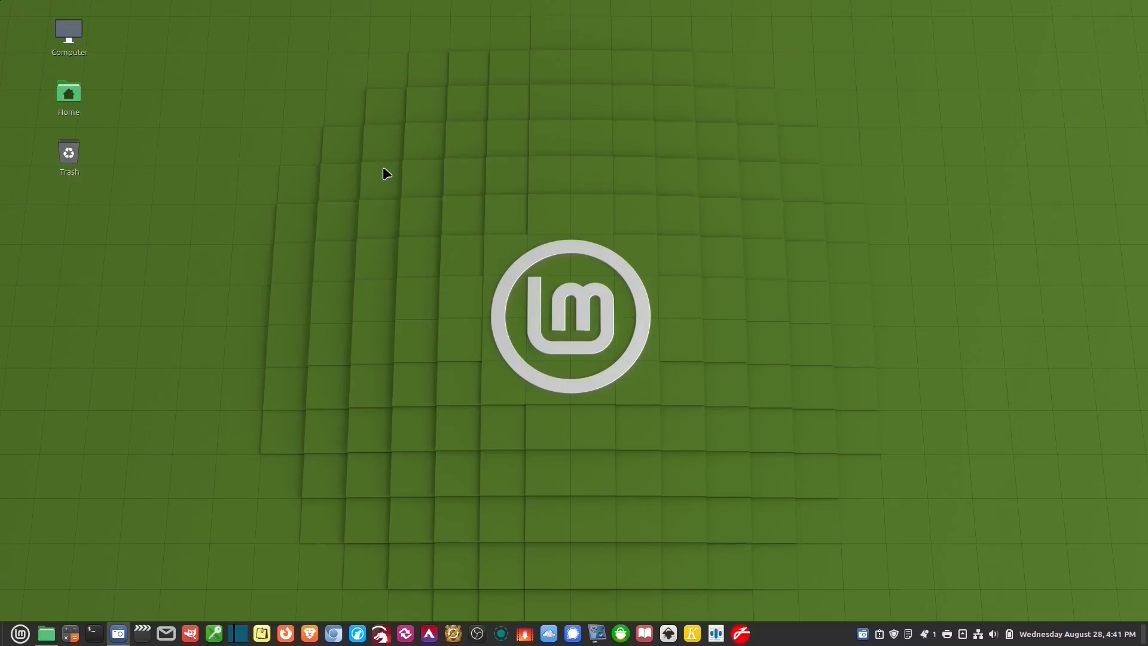
pyautogui.moveTo(593, 509)
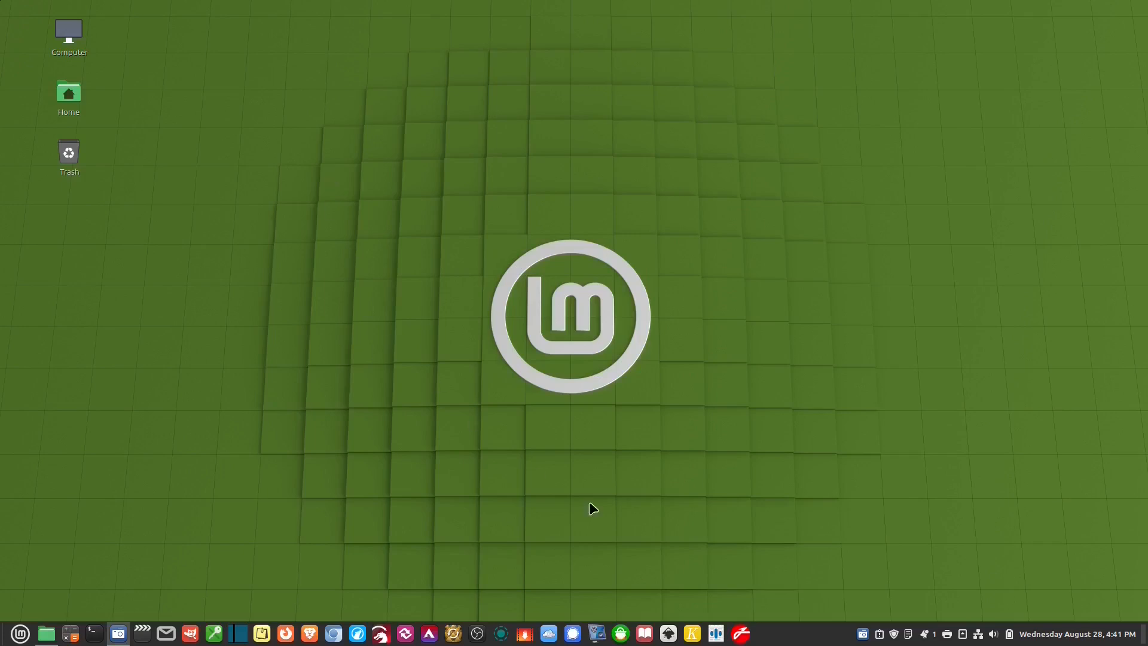
pyautogui.moveTo(276, 459)
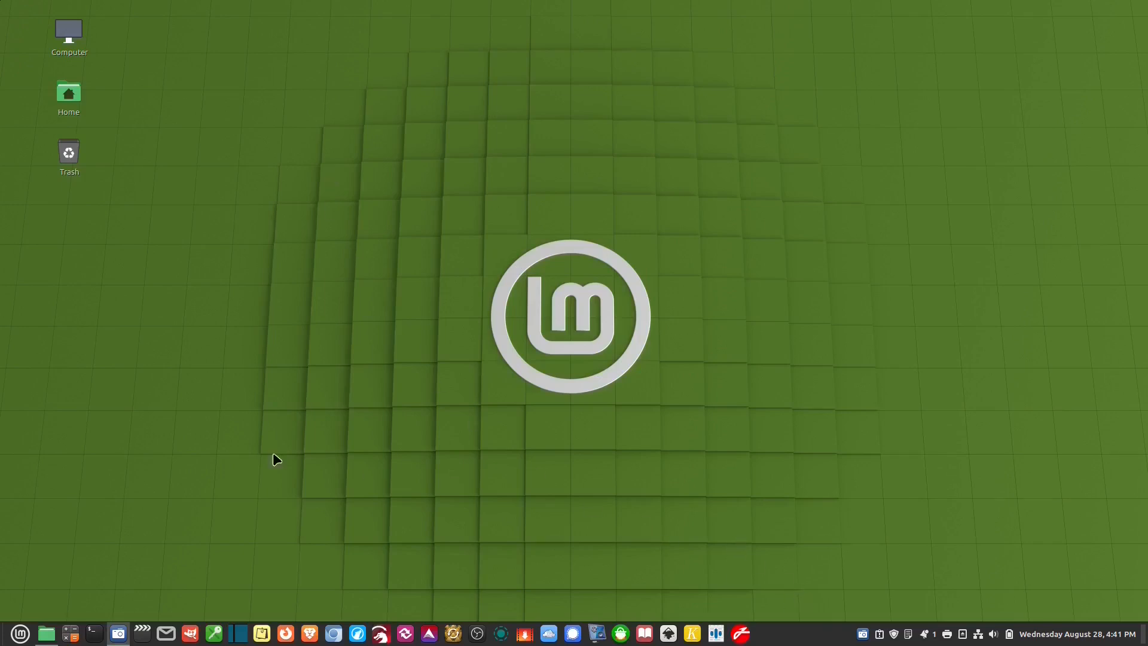